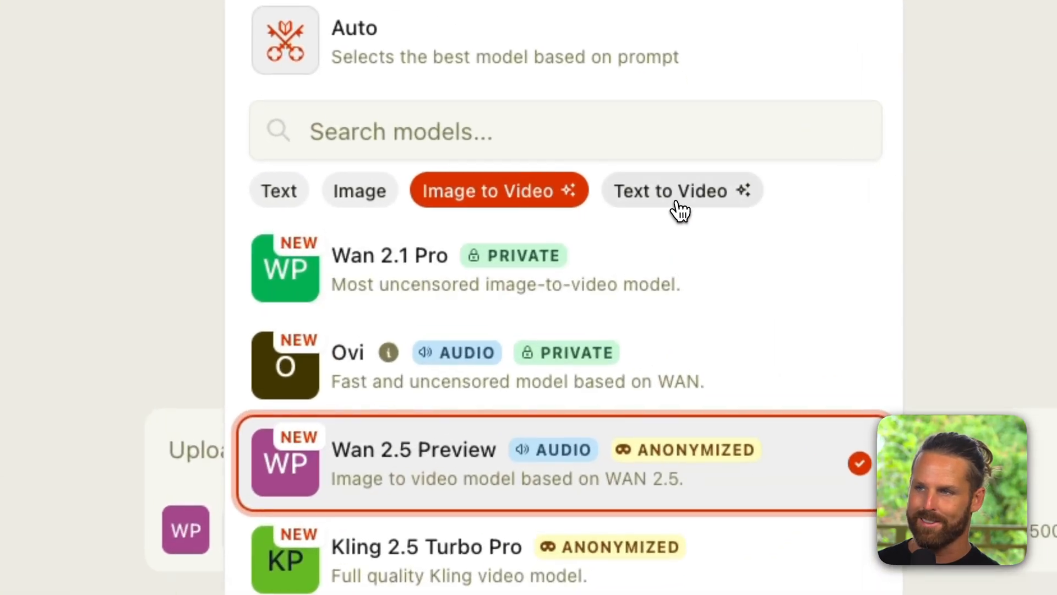
# Browse the Text to Video model list, then pick an image-to-video model for a fresh chat
pyautogui.click(681, 191)
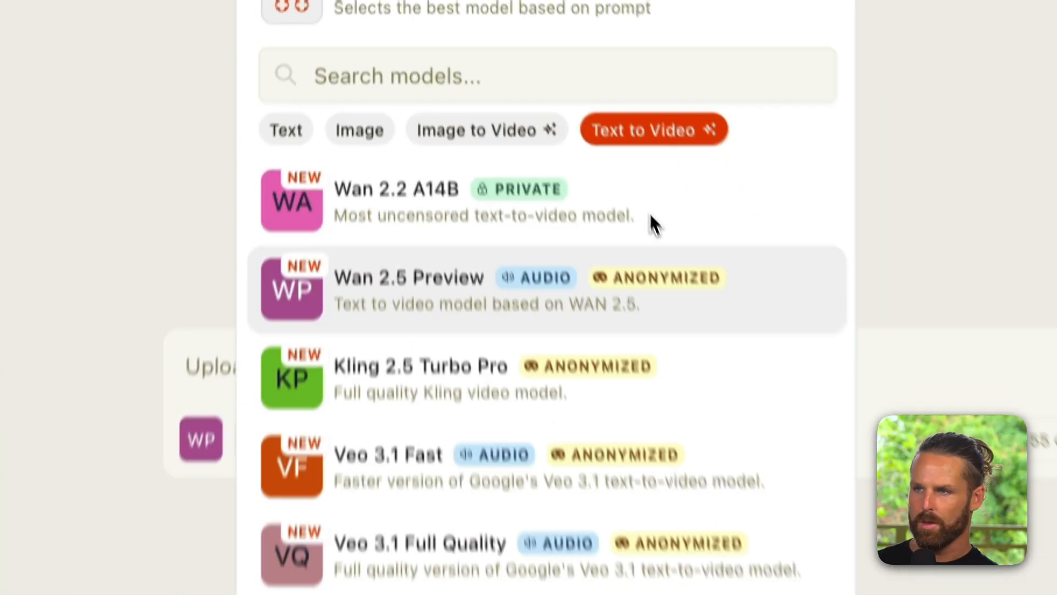
pyautogui.scroll(-3)
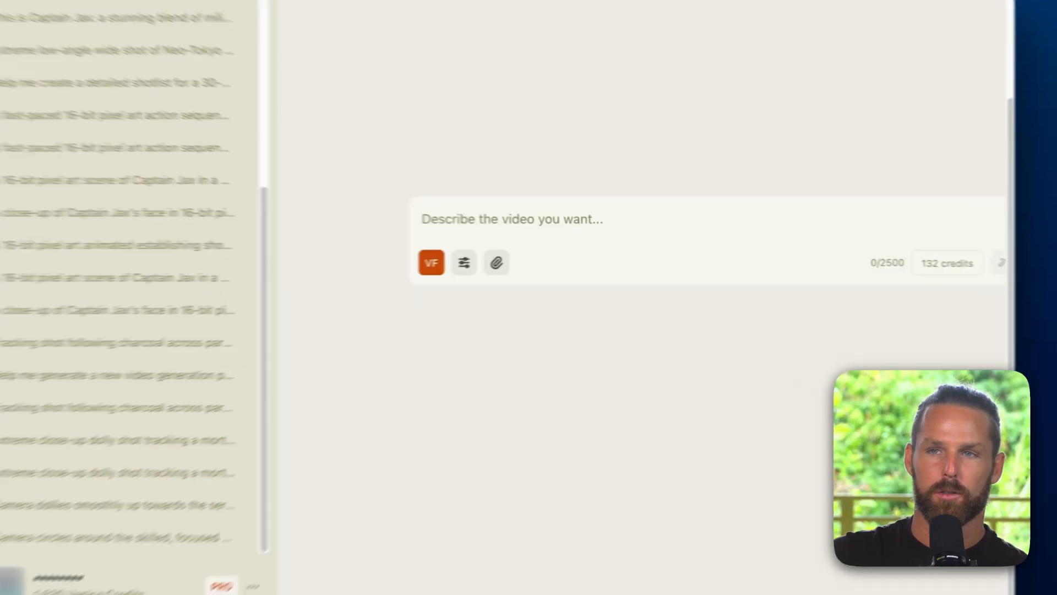
pyautogui.click(431, 262)
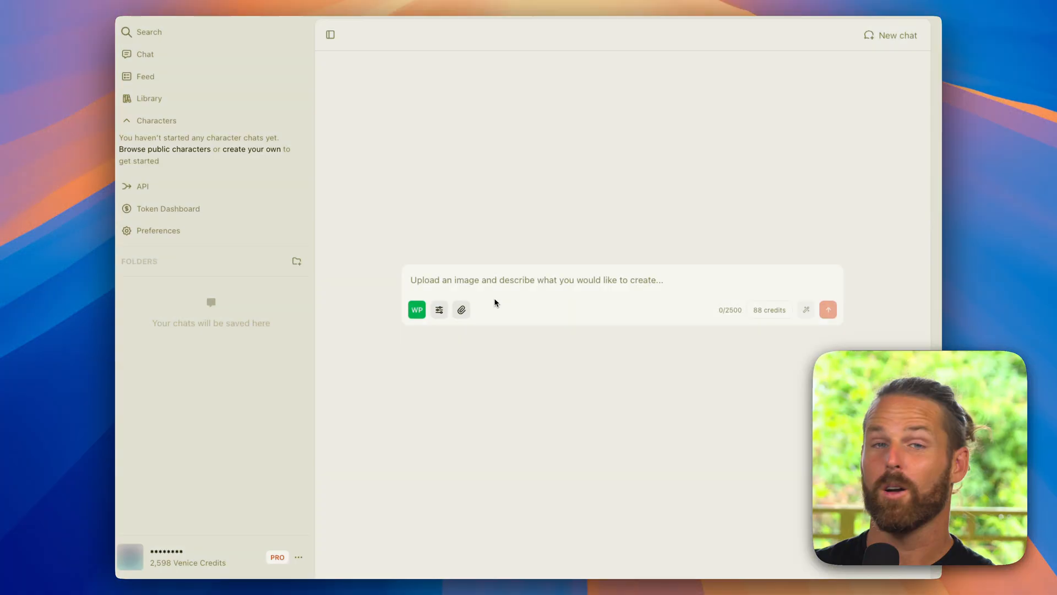
pyautogui.moveTo(417, 309)
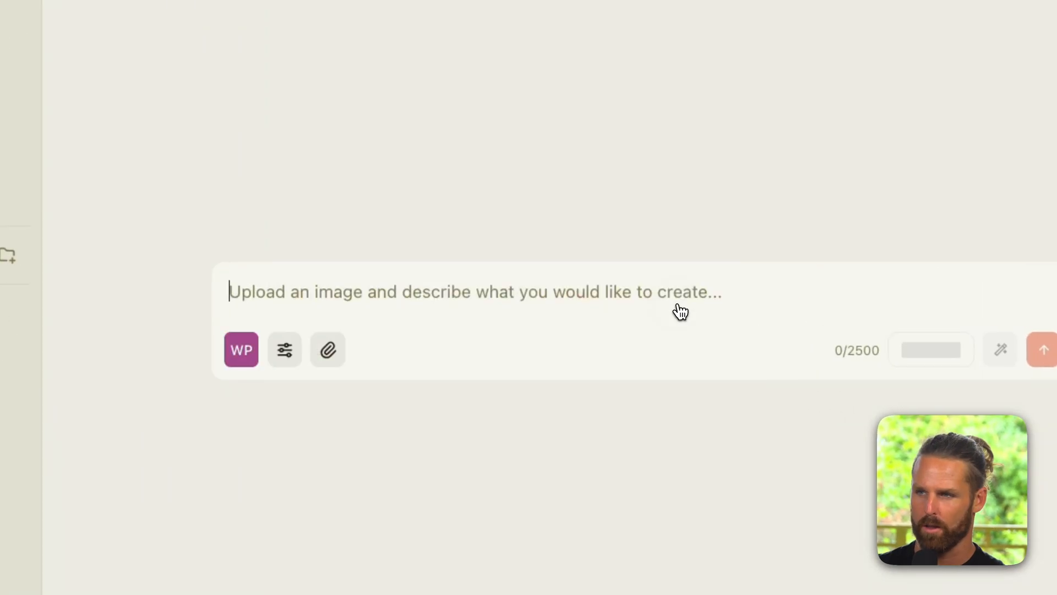
# Confirm Wan 2.5 Preview, attach the castle-painter image, and describe the camera circling the skilled painter
pyautogui.click(241, 349)
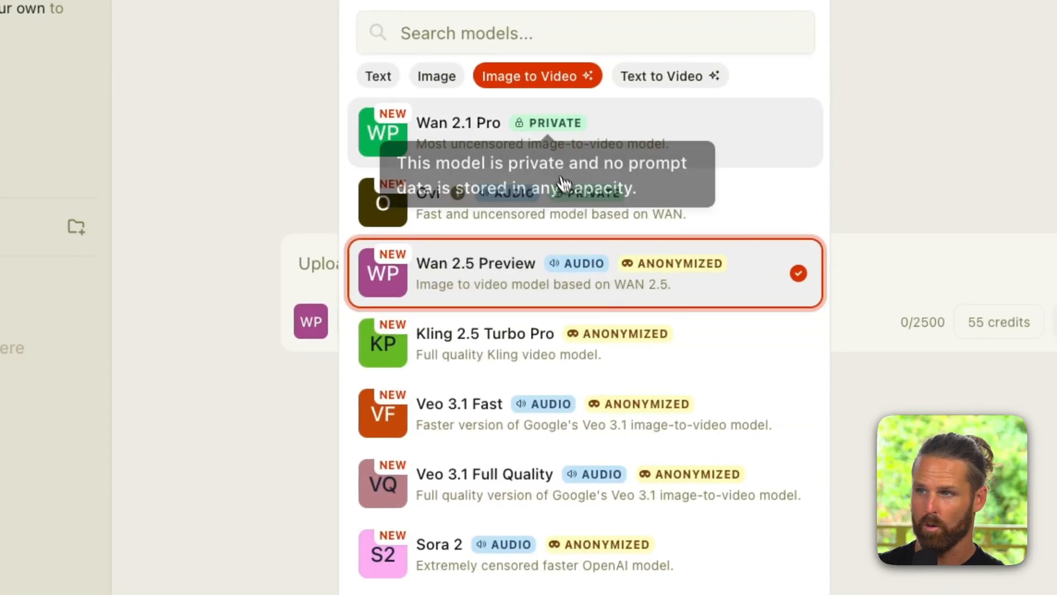
pyautogui.moveTo(664, 299)
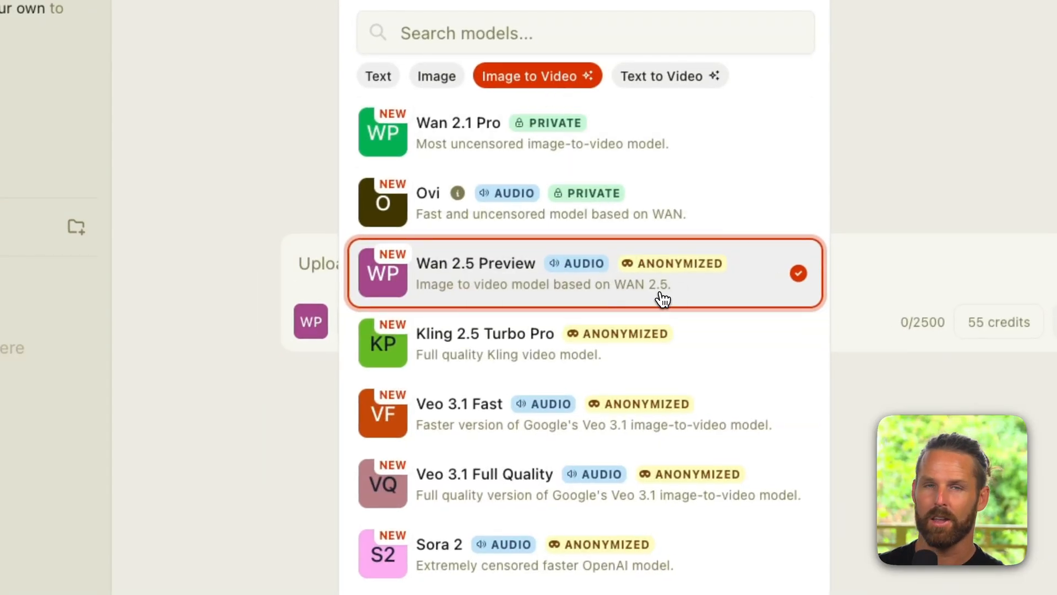
pyautogui.moveTo(719, 298)
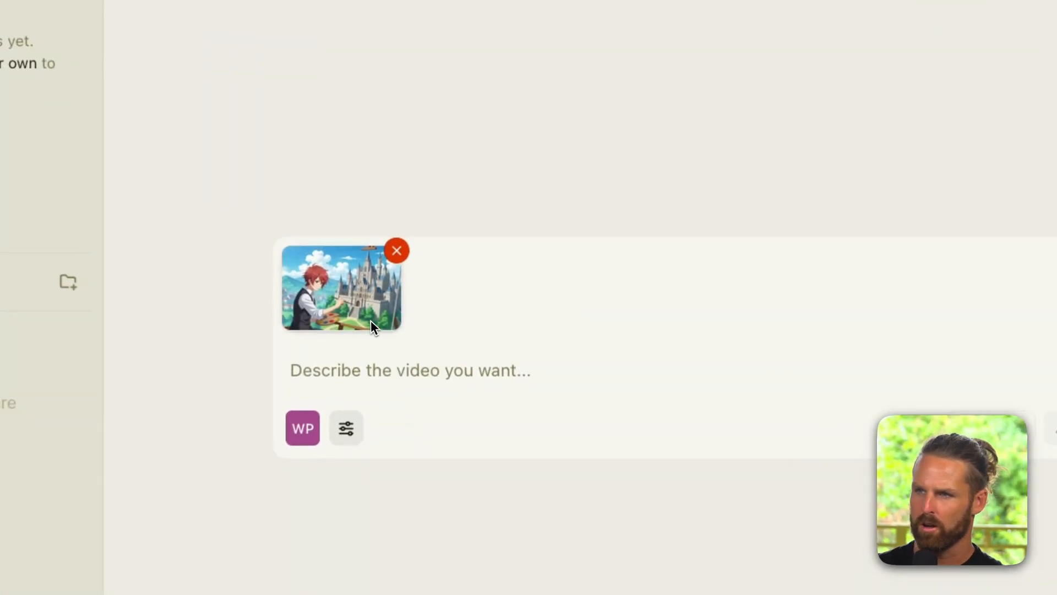
pyautogui.click(340, 287)
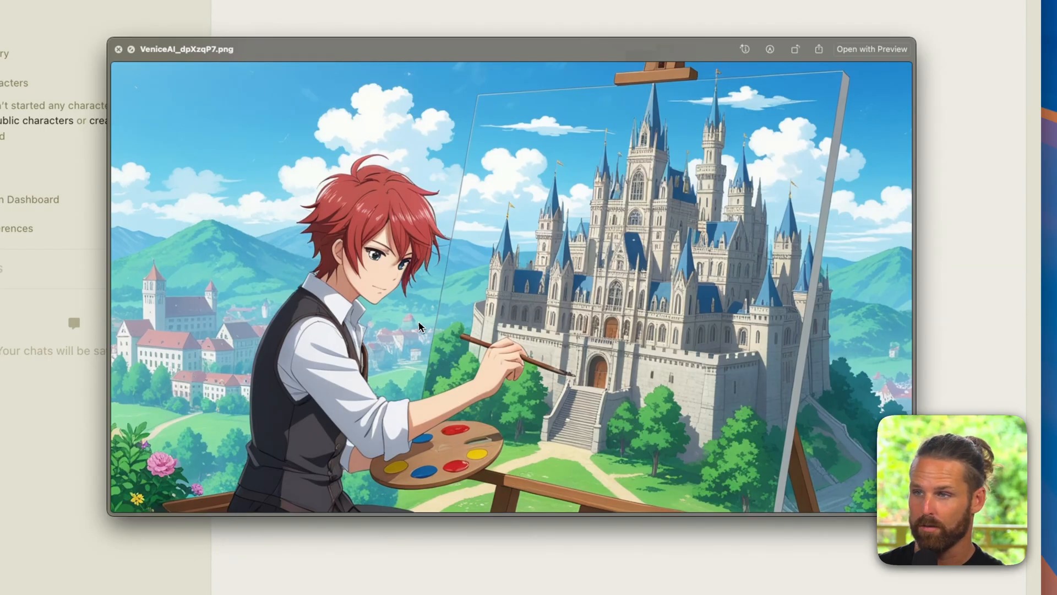
pyautogui.click(119, 48)
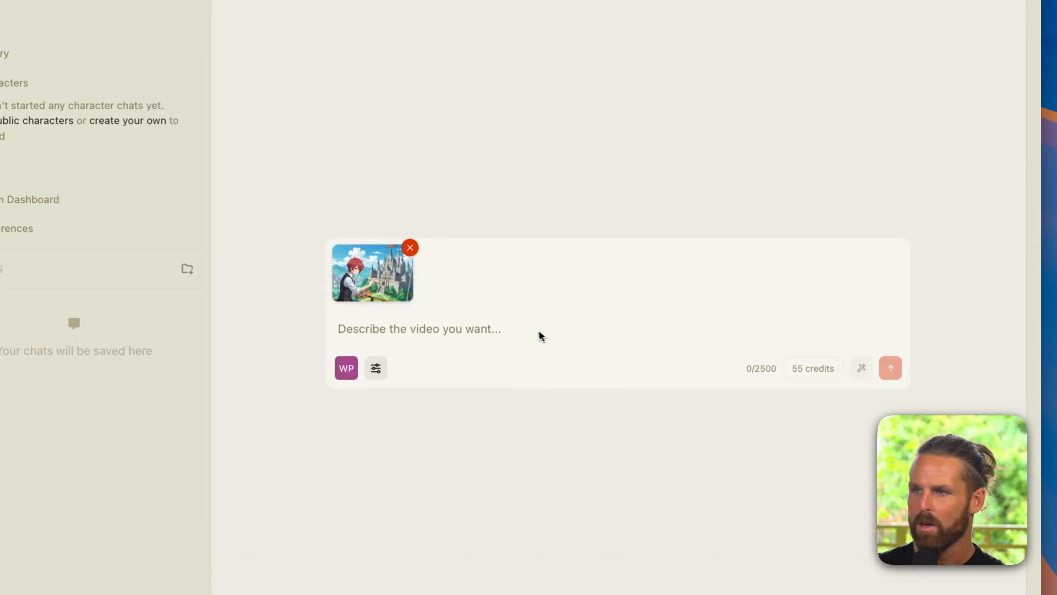
pyautogui.write('Camera circles around the skilled painter to showcase a breathtaking, lush landscape of majestic mountains and serene rivers, alongside the imposing, ancient castle.')
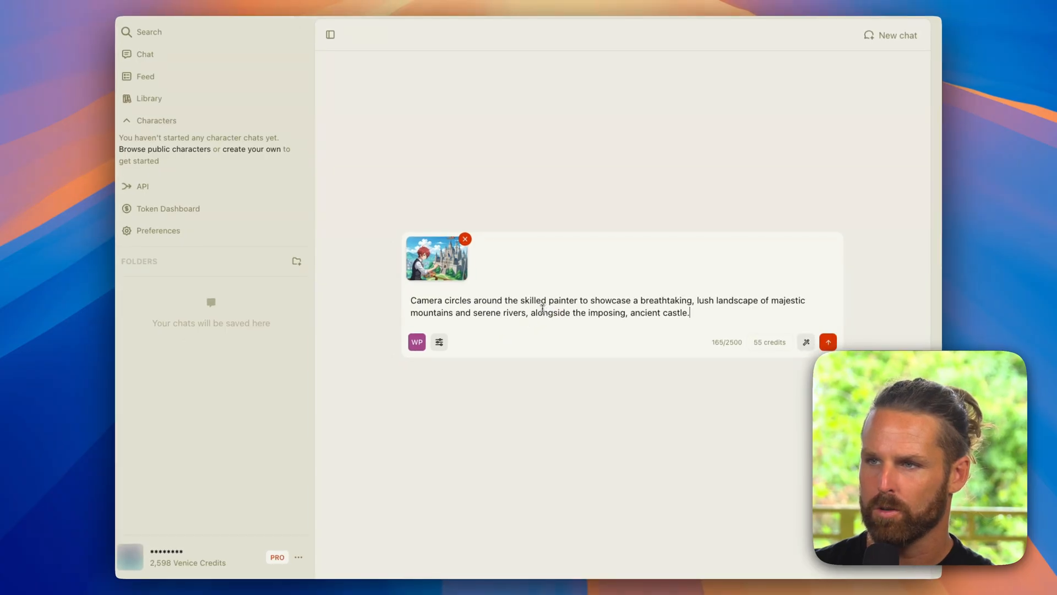
pyautogui.click(329, 34)
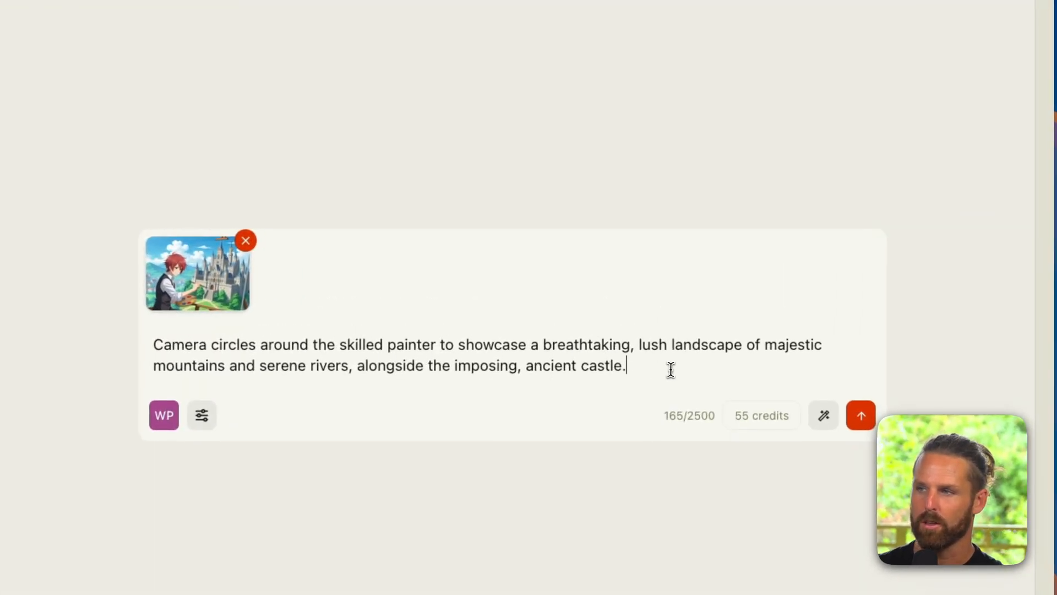
pyautogui.moveTo(780, 364)
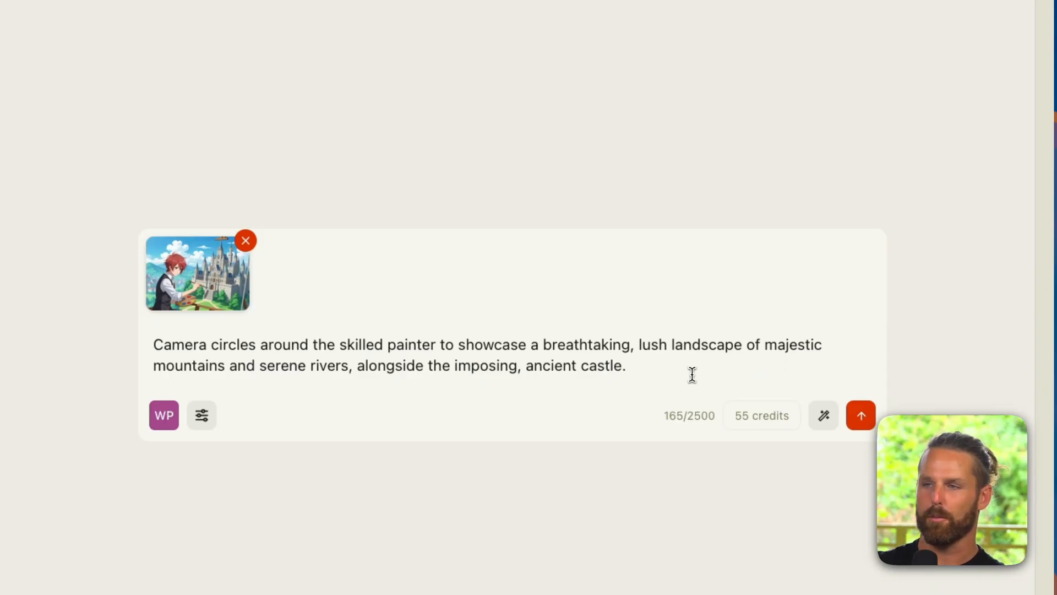
# Set the video duration to 10 seconds (110 credits) and AI-enhance the castle-painter prompt
pyautogui.click(200, 415)
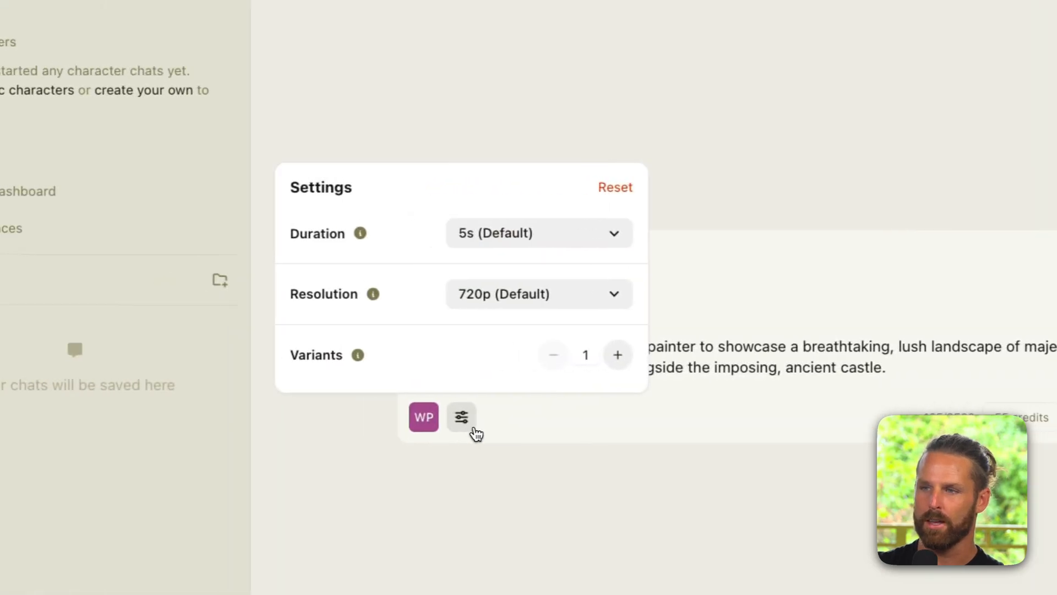
pyautogui.click(539, 293)
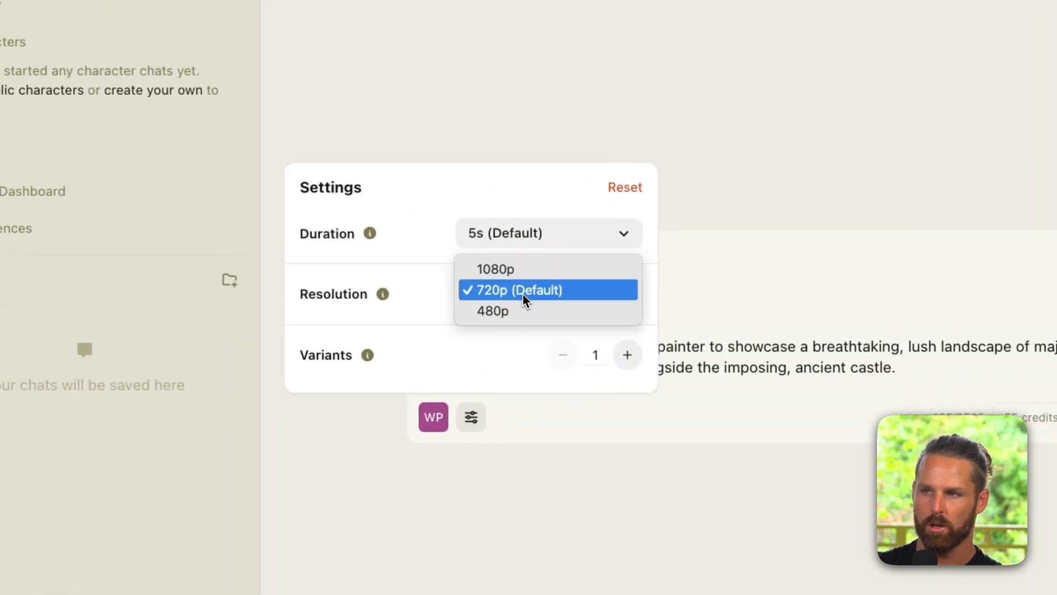
pyautogui.moveTo(528, 280)
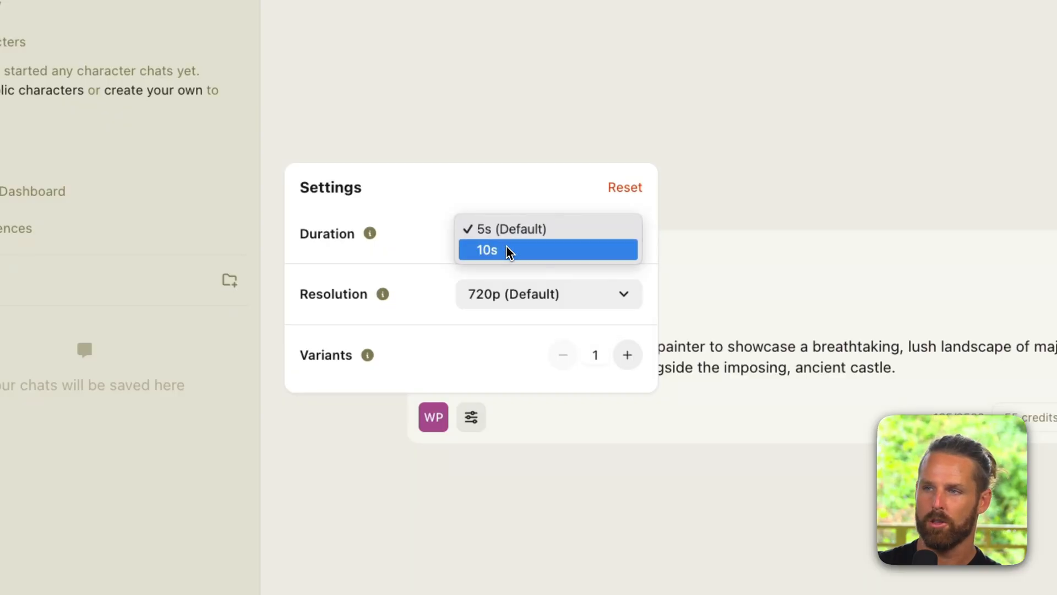
pyautogui.click(487, 250)
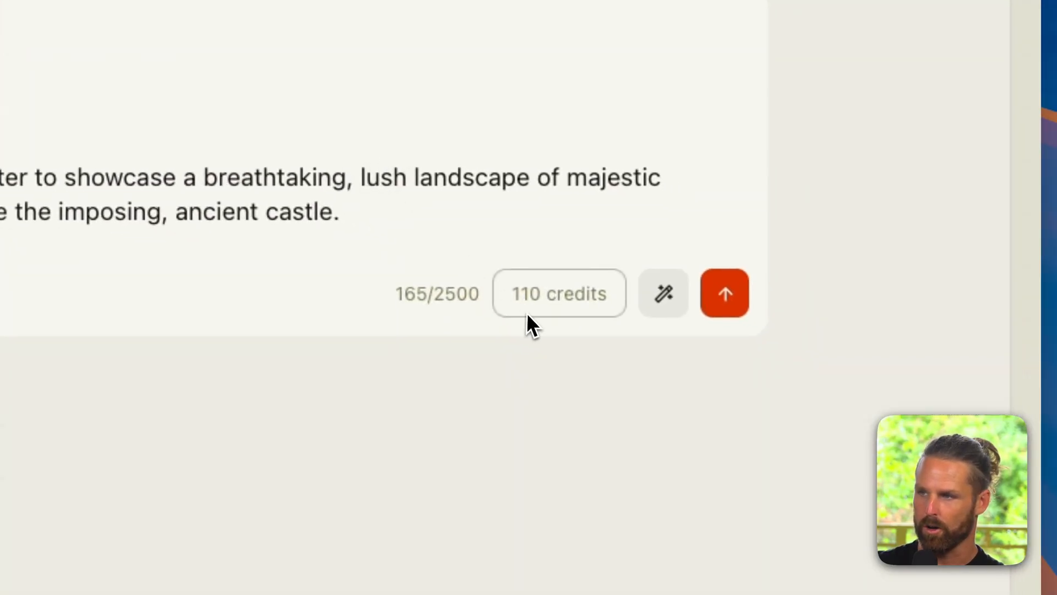
pyautogui.moveTo(663, 293)
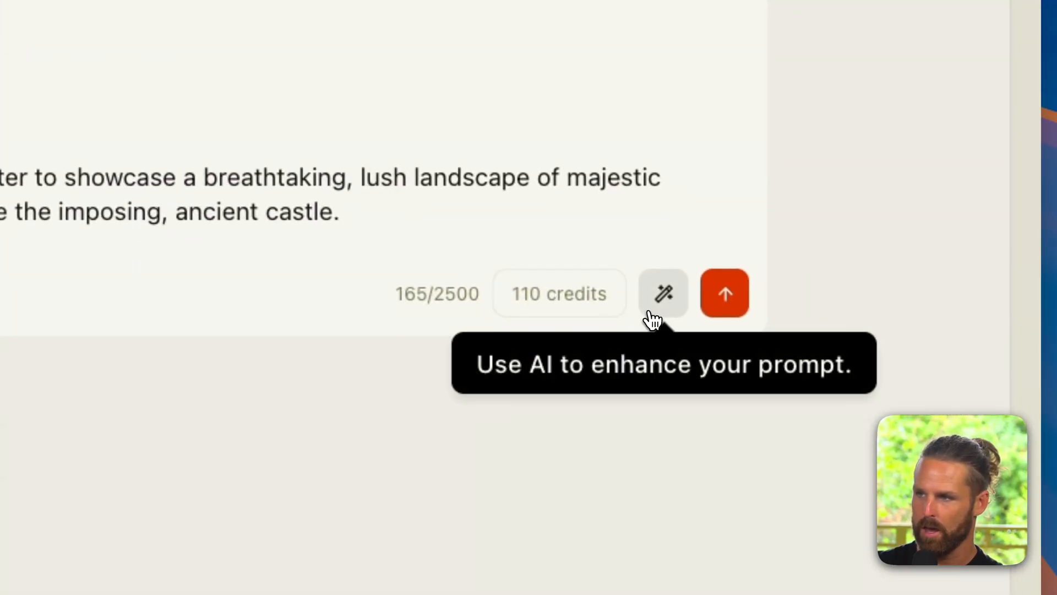
pyautogui.click(663, 293)
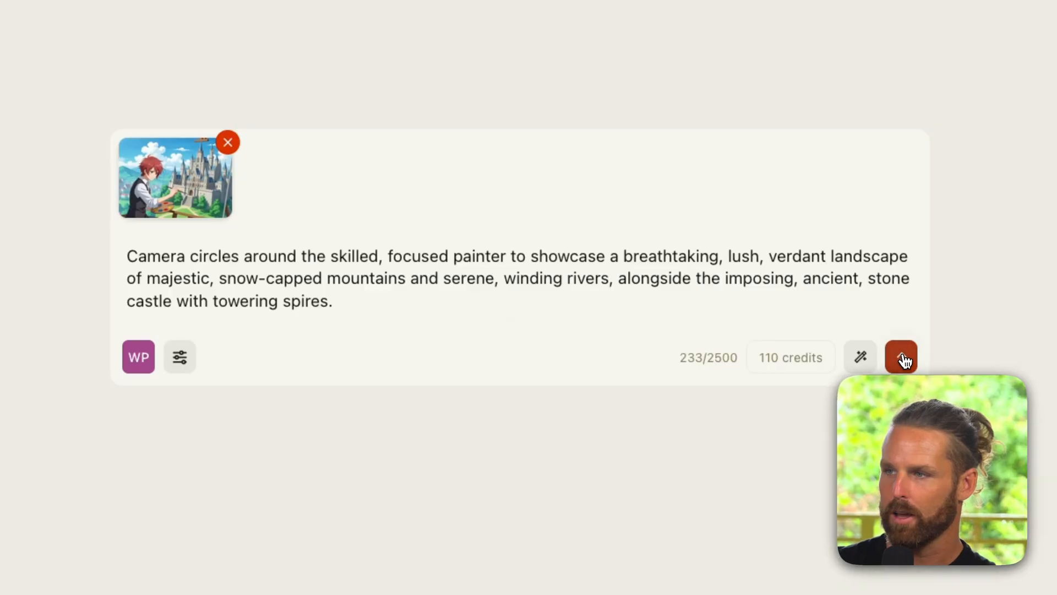
# Submit the enhanced castle-painter video for generation
pyautogui.click(902, 356)
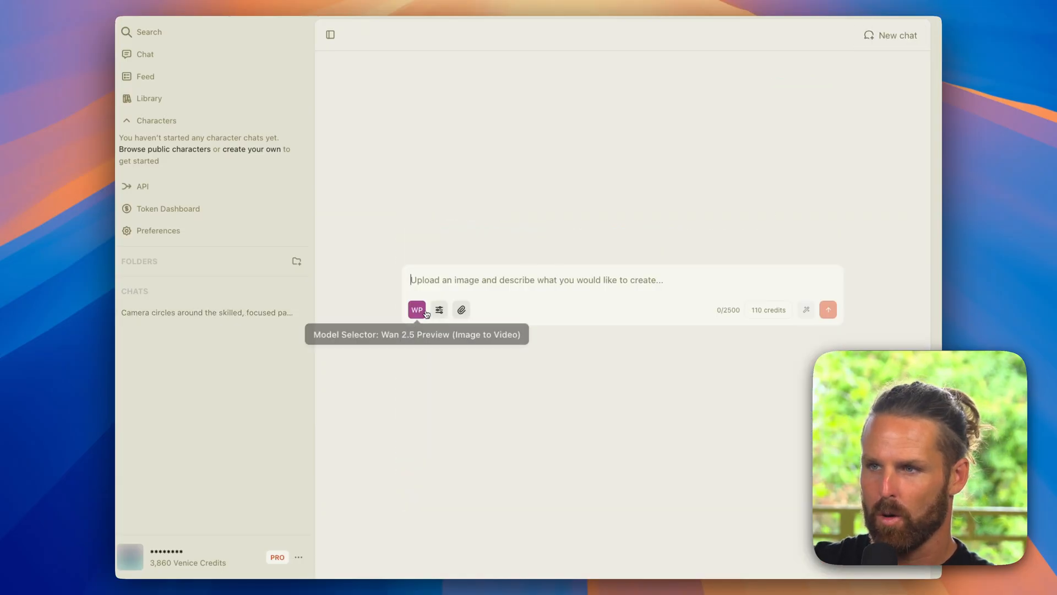
# Write the prompt: camera dollies up towards the river outside as the gondolas float closer
pyautogui.click(417, 310)
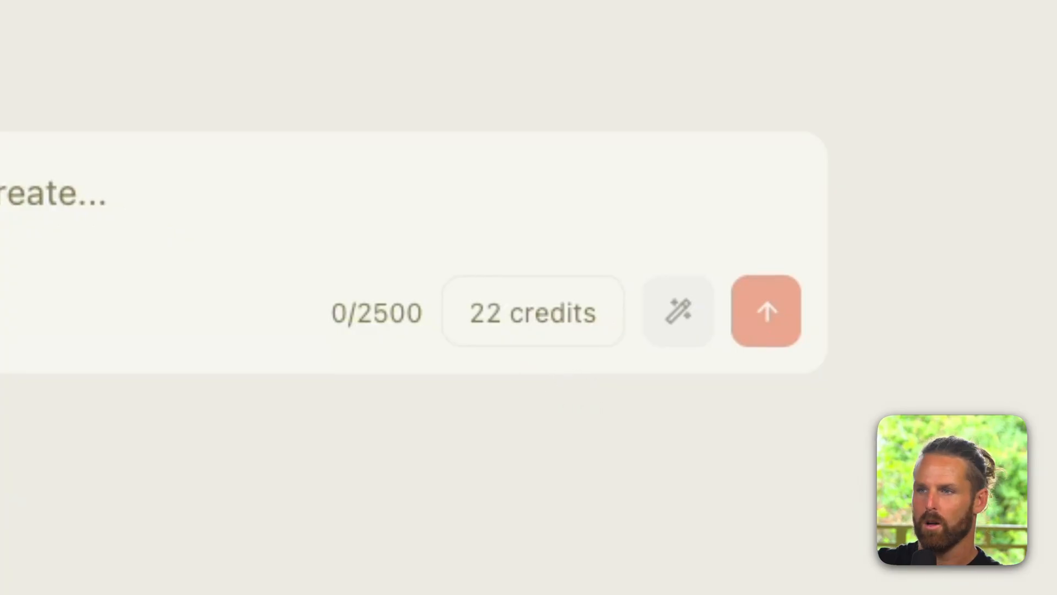
pyautogui.click(335, 348)
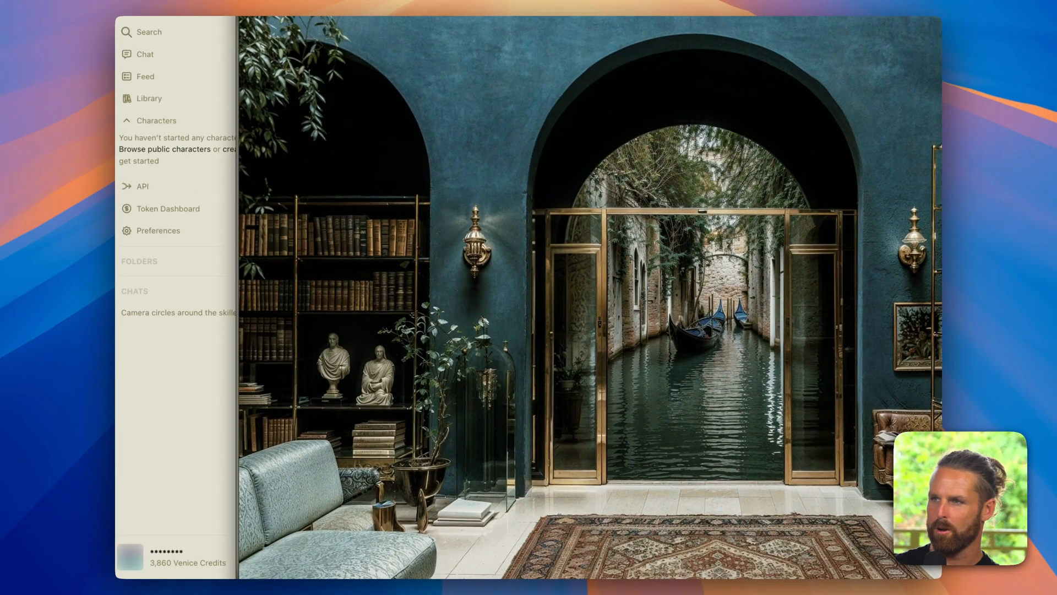
pyautogui.moveTo(728, 347)
pyautogui.write('C')
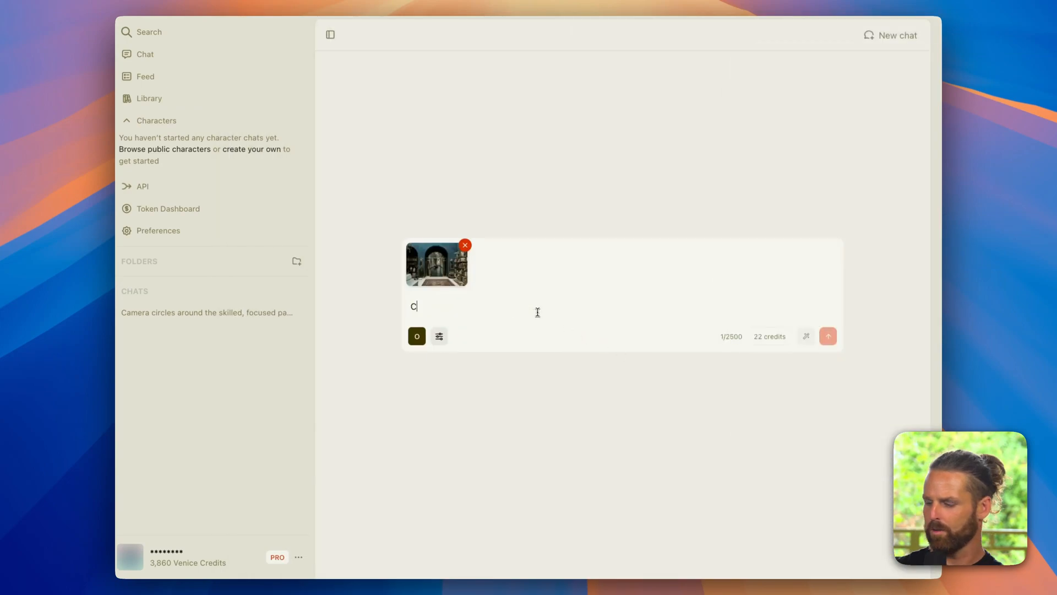
pyautogui.write('amera dollies up towar')
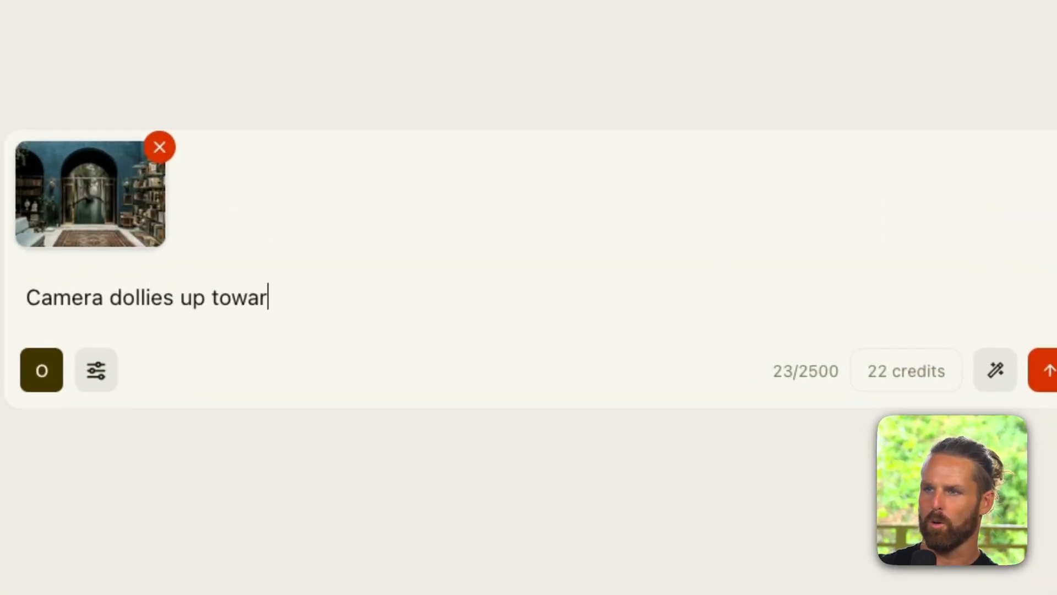
pyautogui.write('ds the river outside')
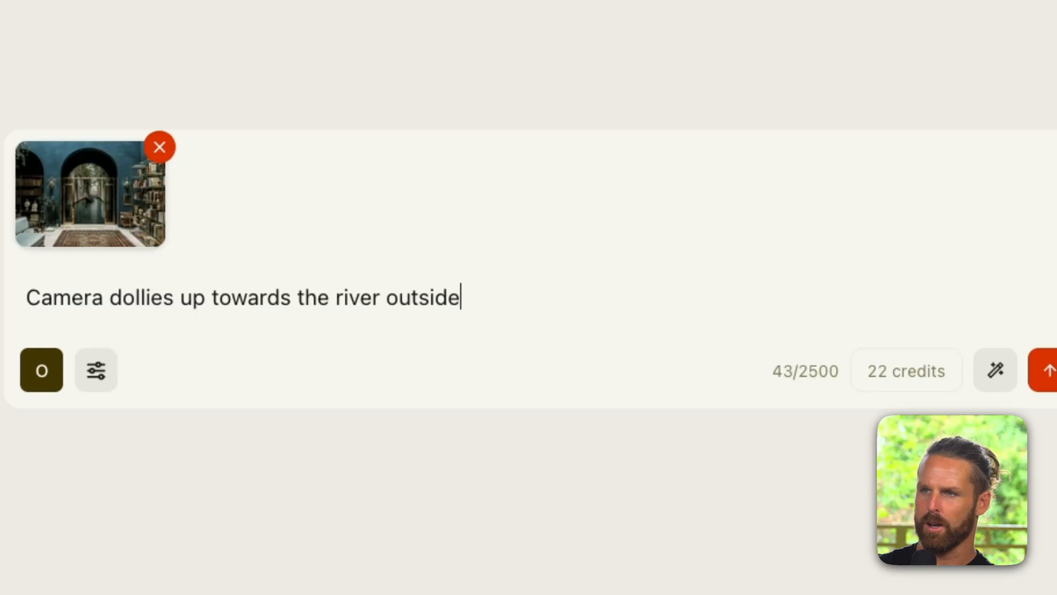
pyautogui.write('as the gondolas')
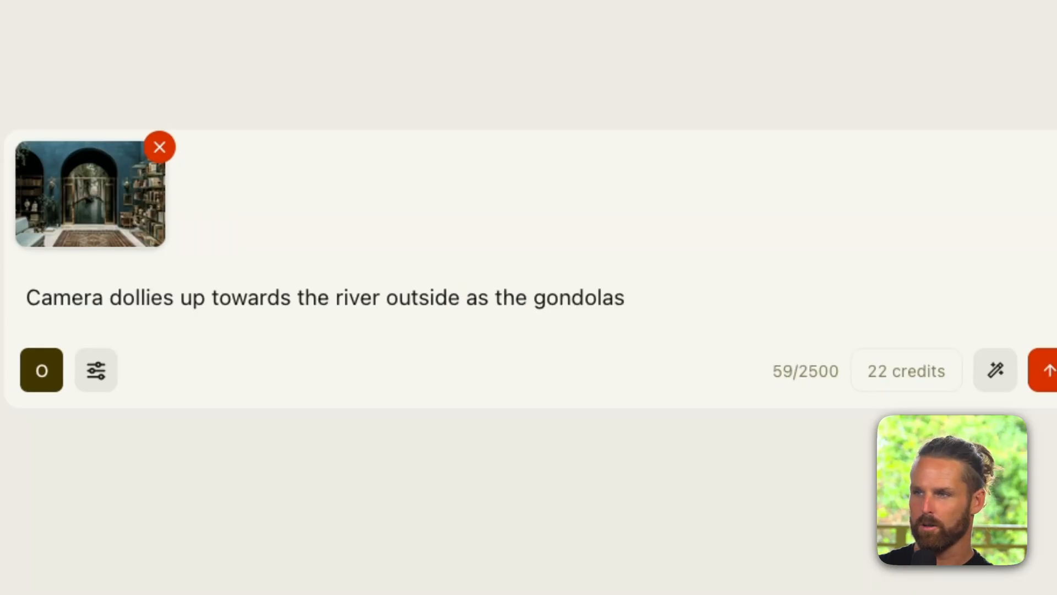
pyautogui.write('float closer.')
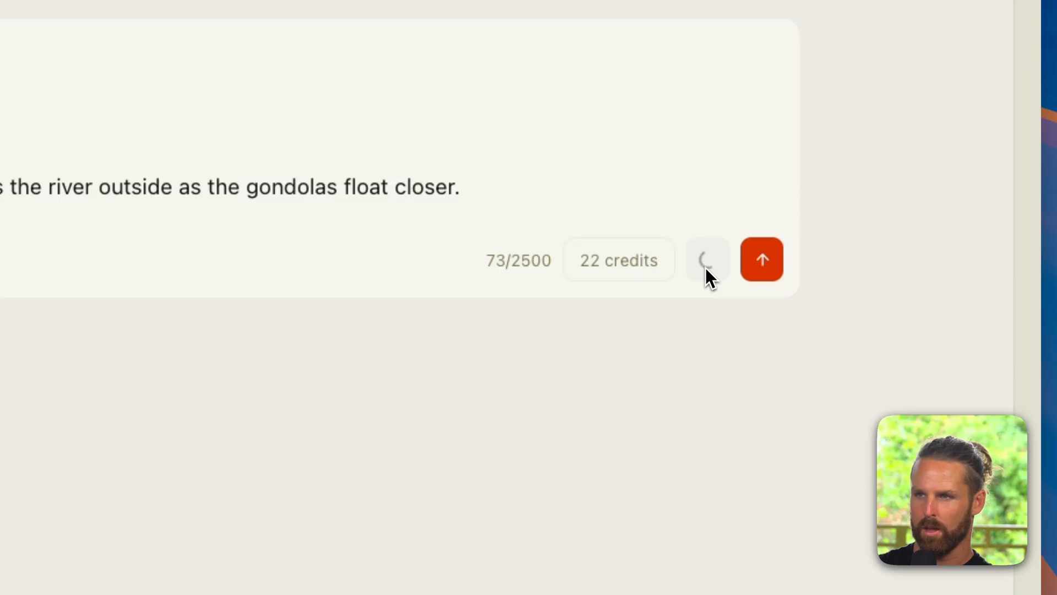
pyautogui.click(761, 259)
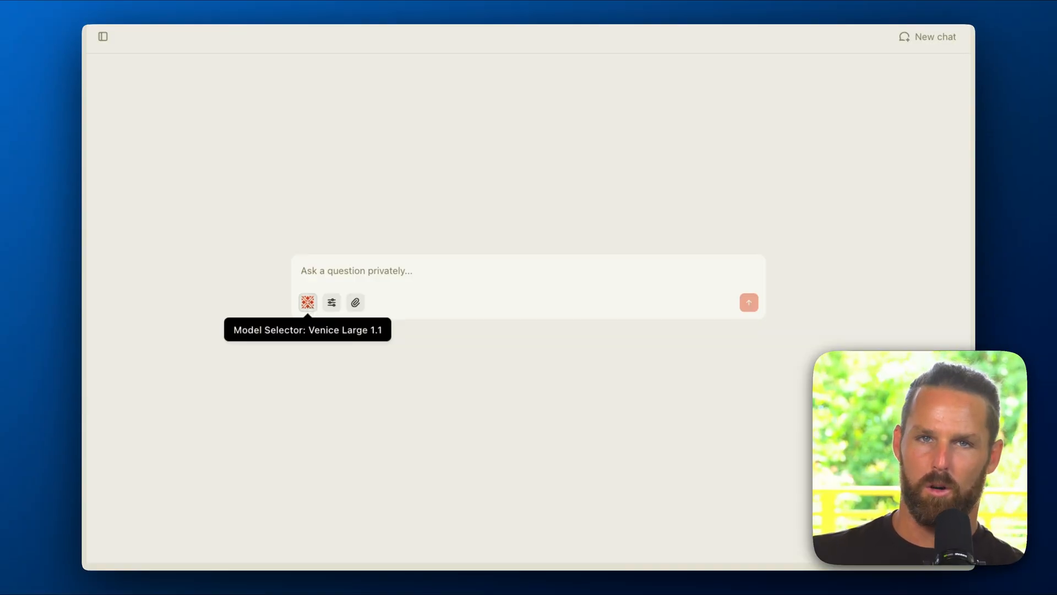
# Browse the available model categories, including the image generation models
pyautogui.click(307, 301)
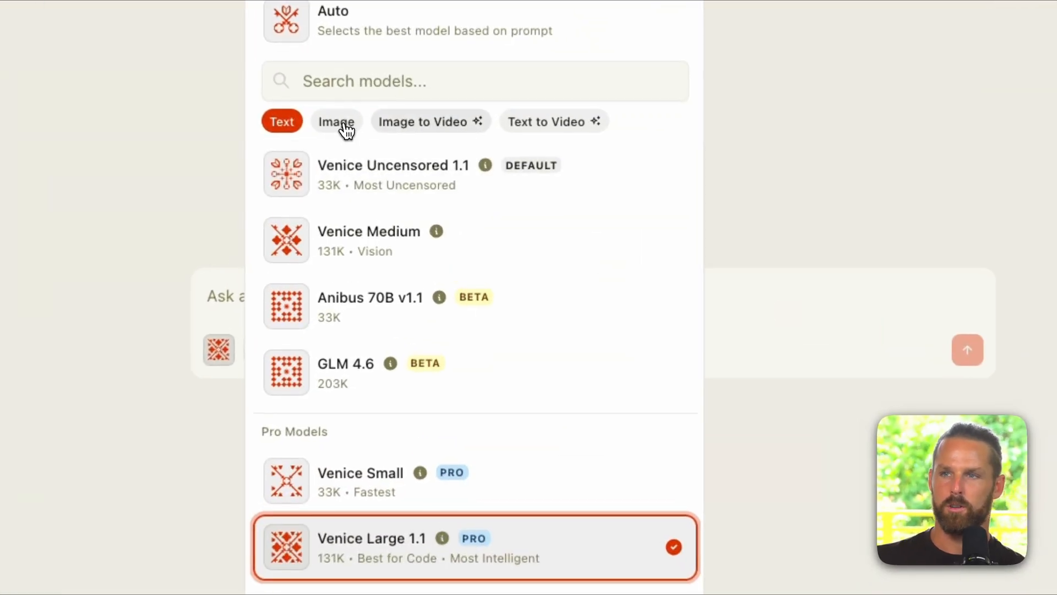
pyautogui.click(336, 121)
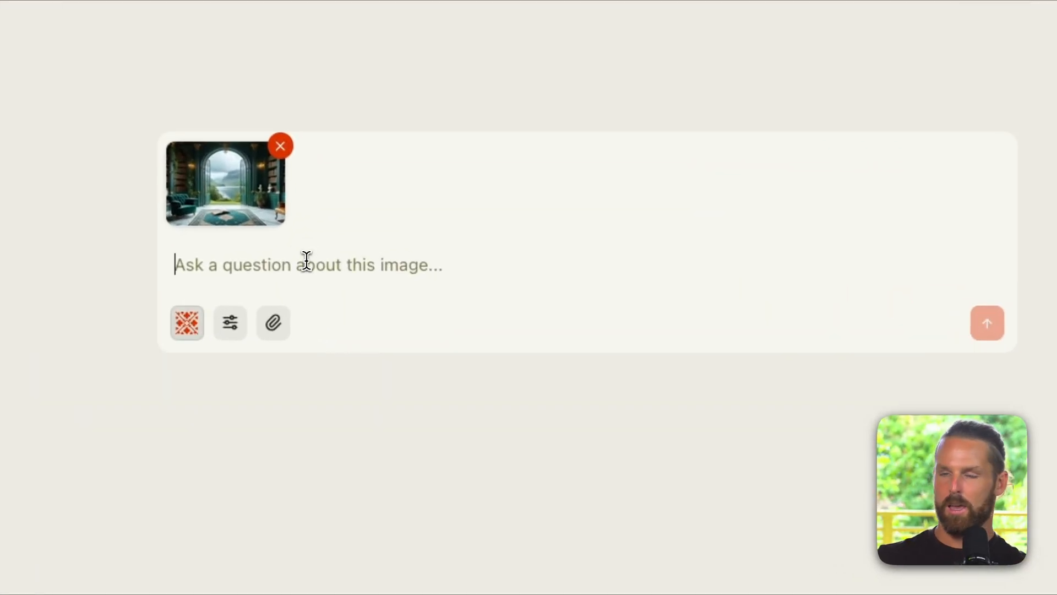
# Ask for a 1-2 paragraph video prompt where the double doors close as the camera dollies forward
pyautogui.write('I want to animate this')
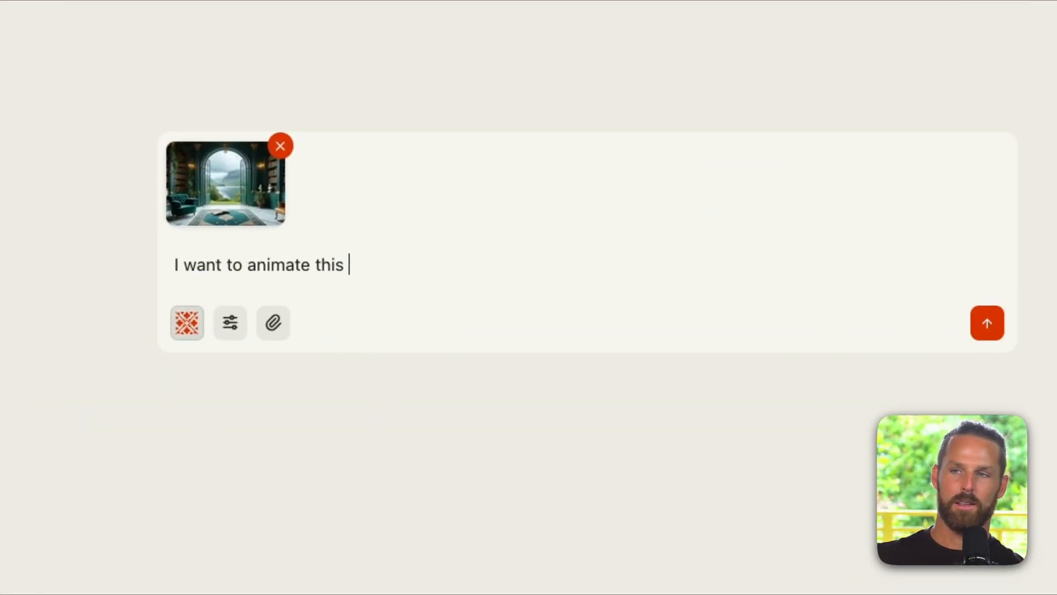
pyautogui.write('image, so help me gener')
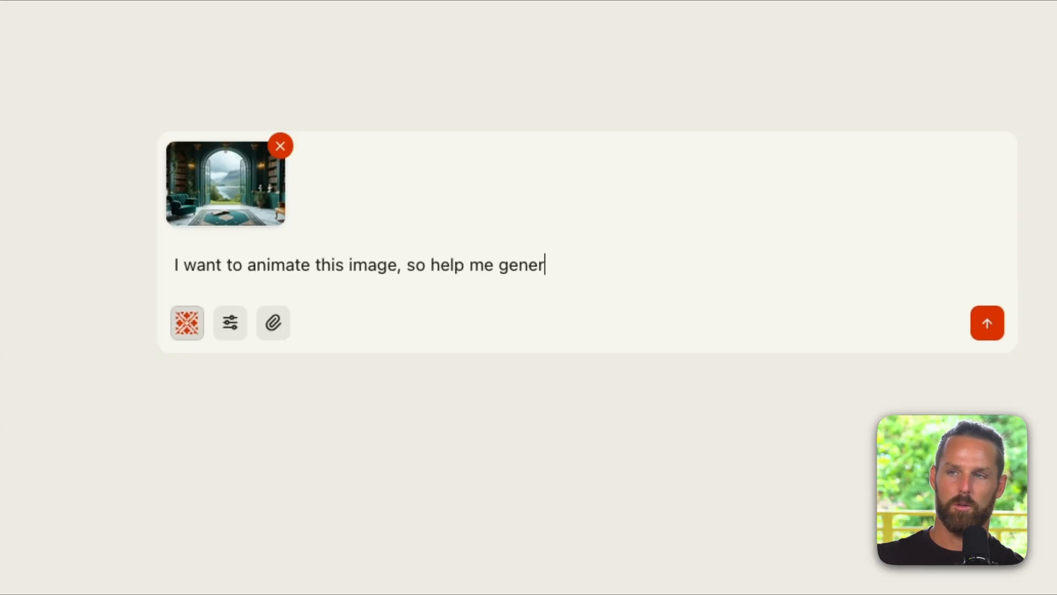
pyautogui.write('ate a prompt for a video generation. I want')
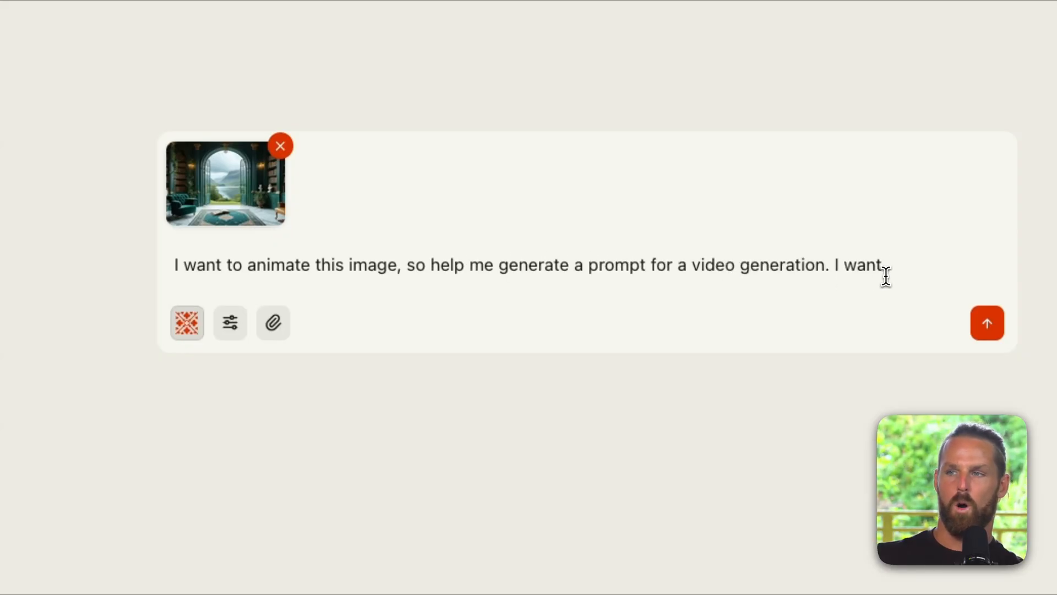
pyautogui.write('the double doors to')
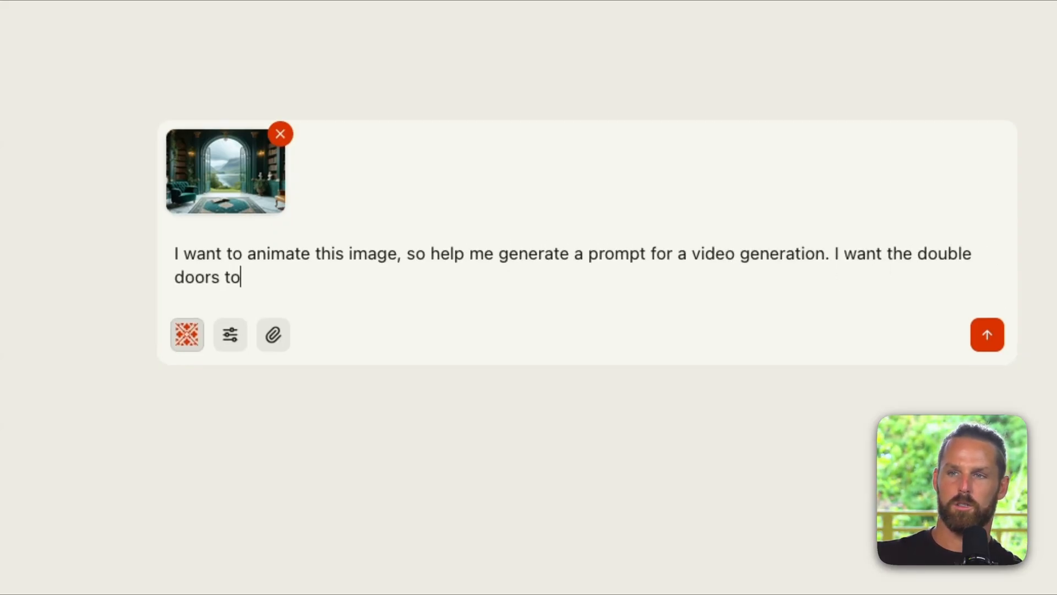
pyautogui.write('close as the camera dollies forward.')
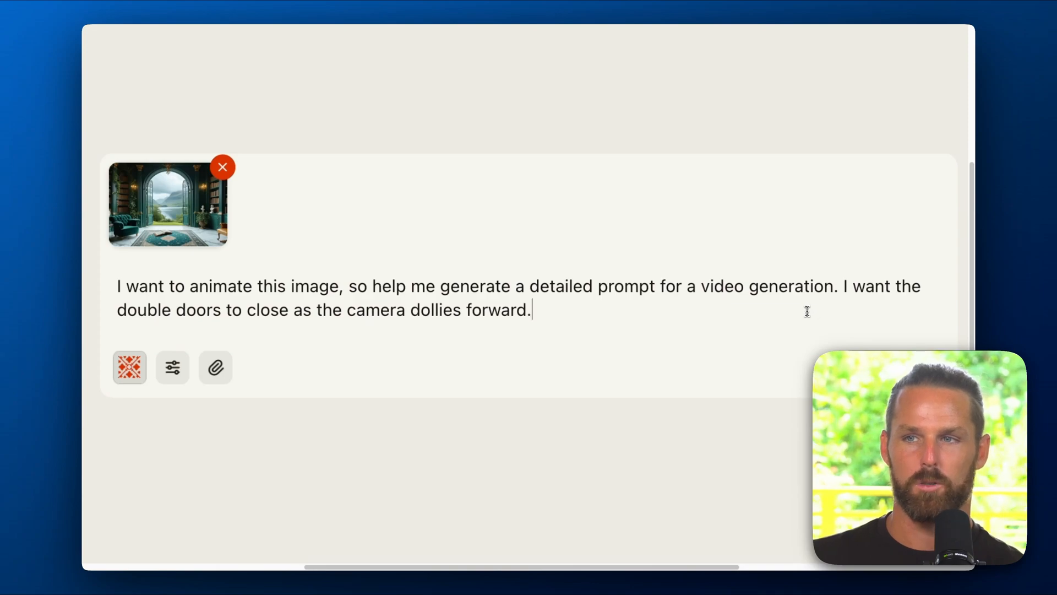
pyautogui.write('Create')
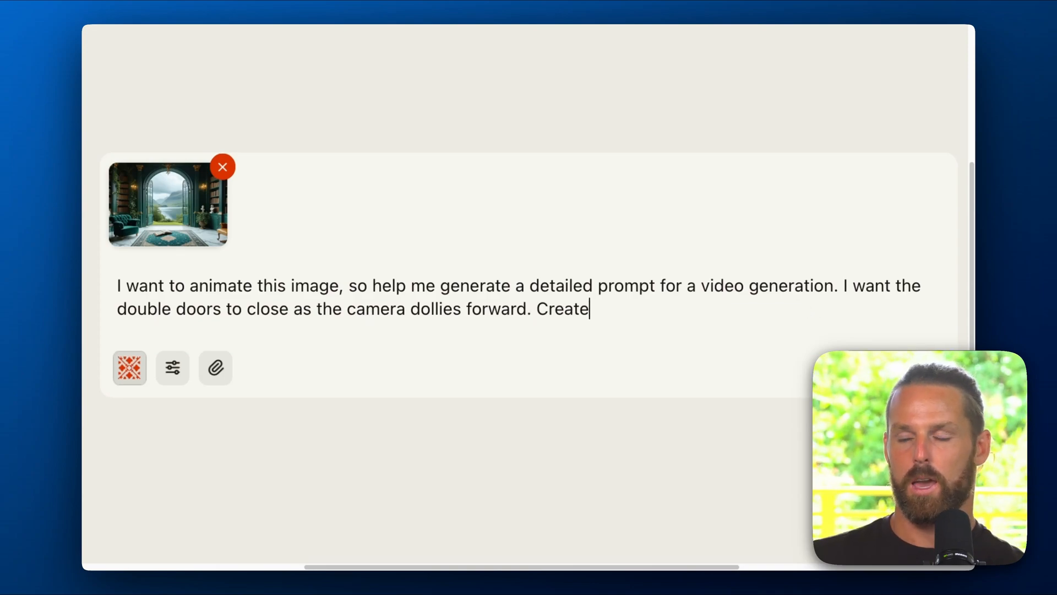
pyautogui.write('a 1-2 para')
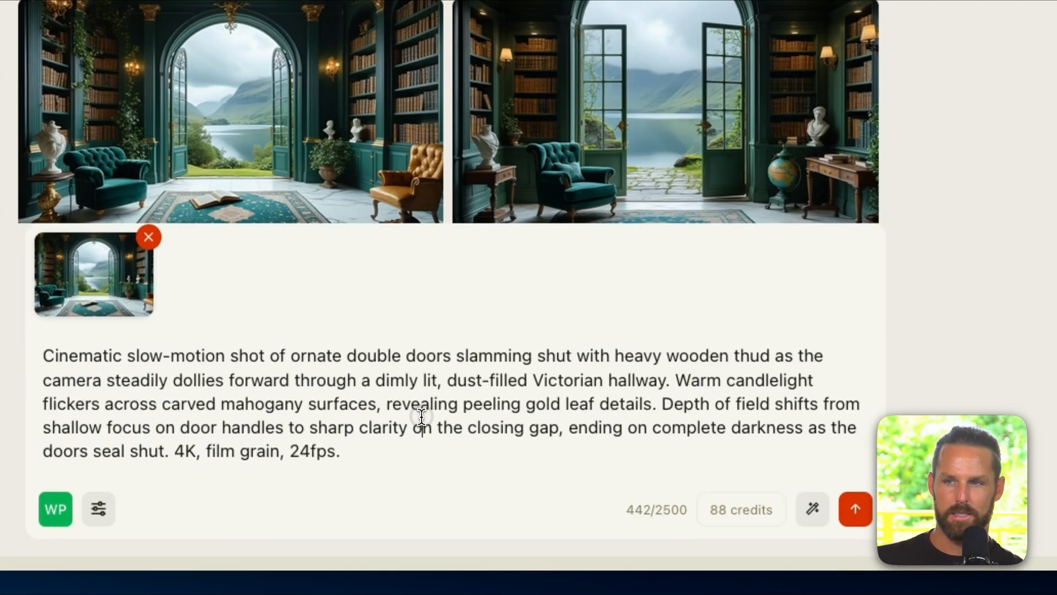
# Switch to Veo 3 Full Quality, confirm 8s at 16:9, and generate the door-closing video for 352 credits
pyautogui.scroll(-3)
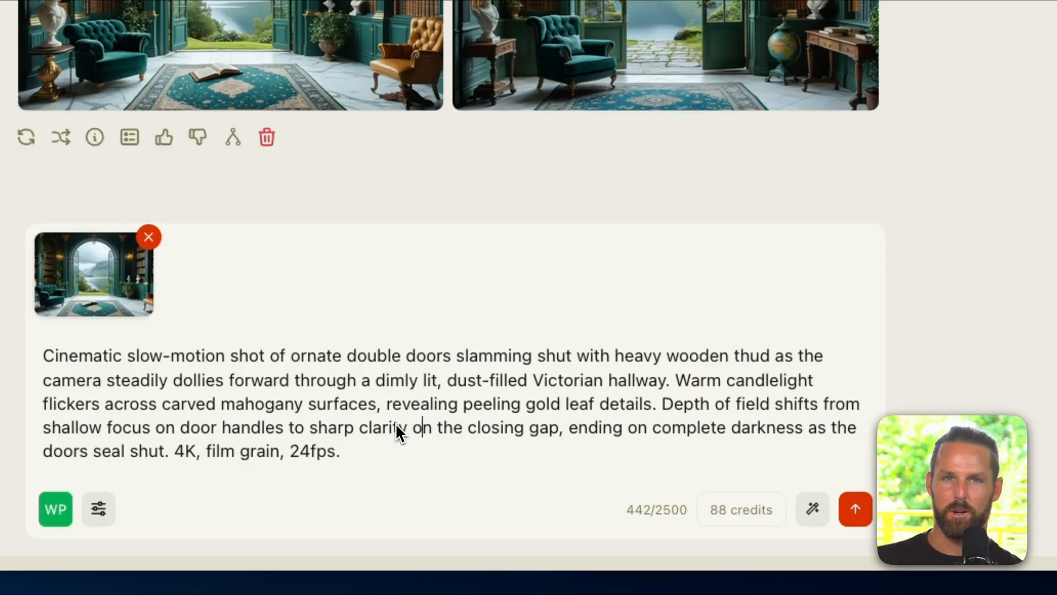
pyautogui.click(55, 509)
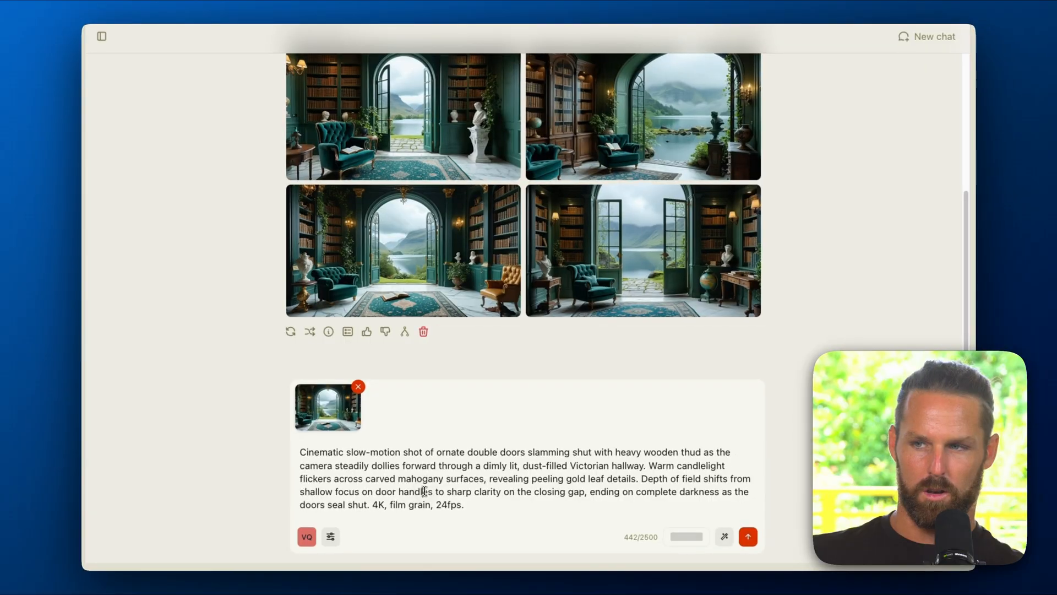
pyautogui.click(330, 537)
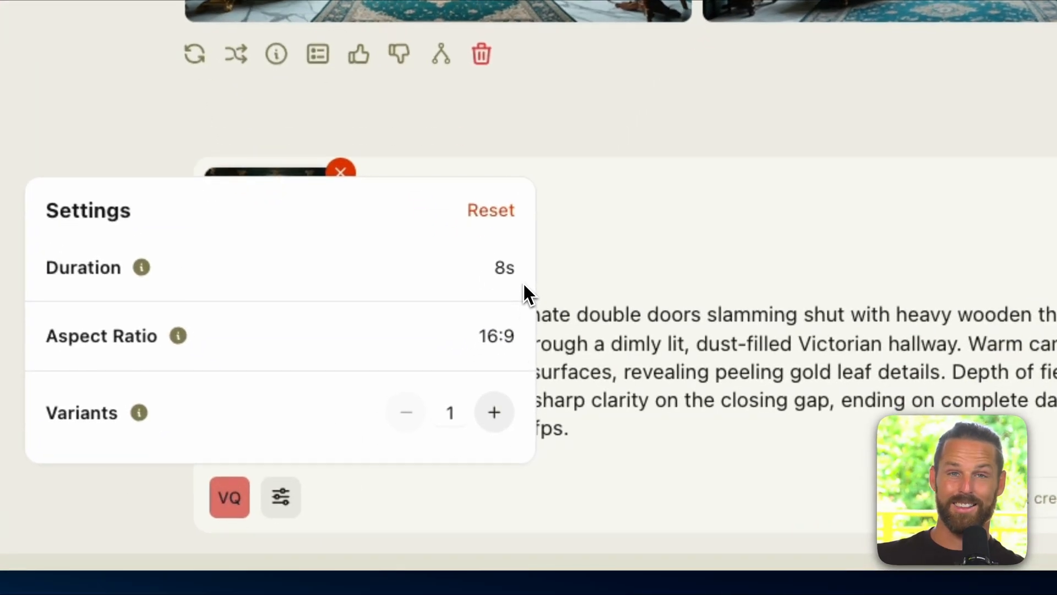
pyautogui.moveTo(528, 355)
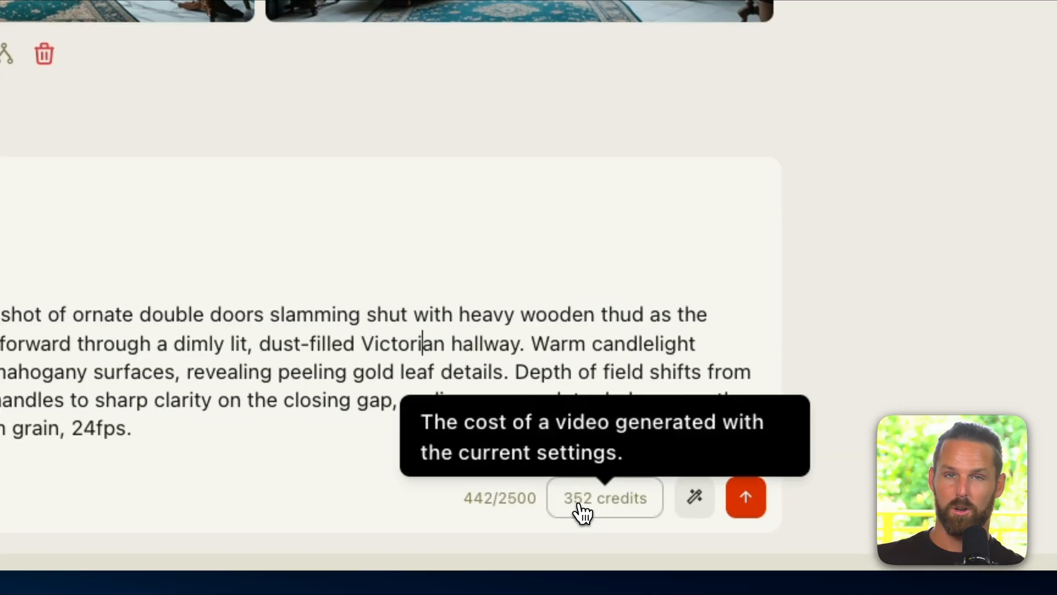
pyautogui.click(746, 498)
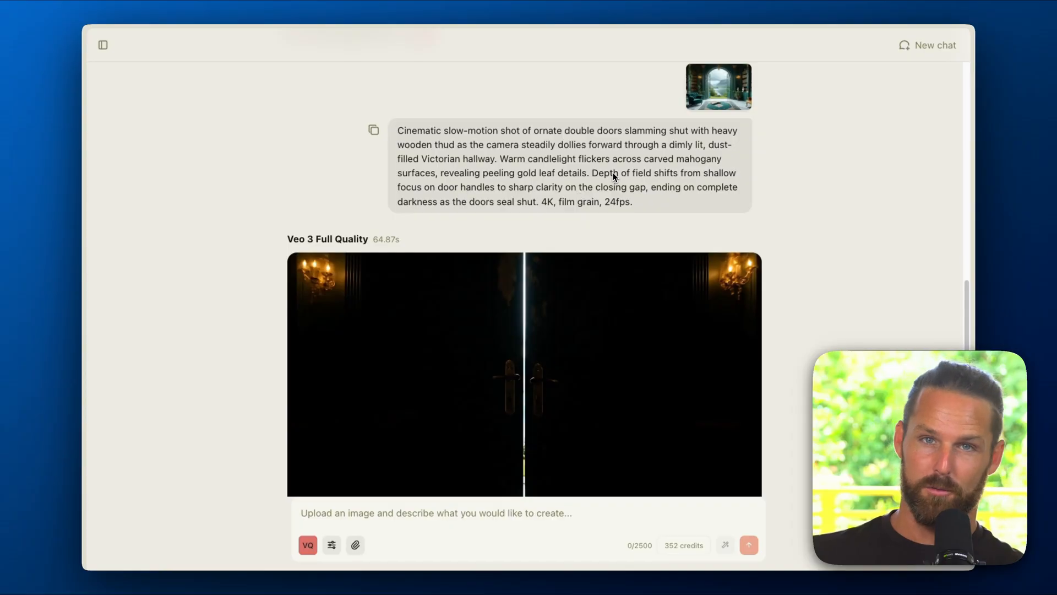
# Start a new video chat with a 10-second duration and 16:9 aspect ratio
pyautogui.click(933, 44)
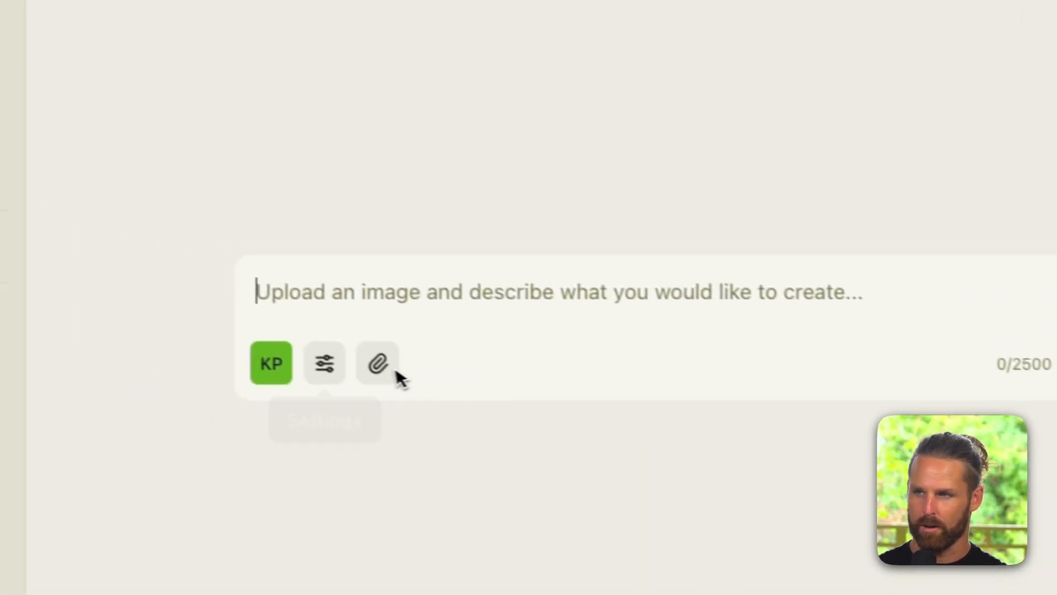
pyautogui.click(323, 362)
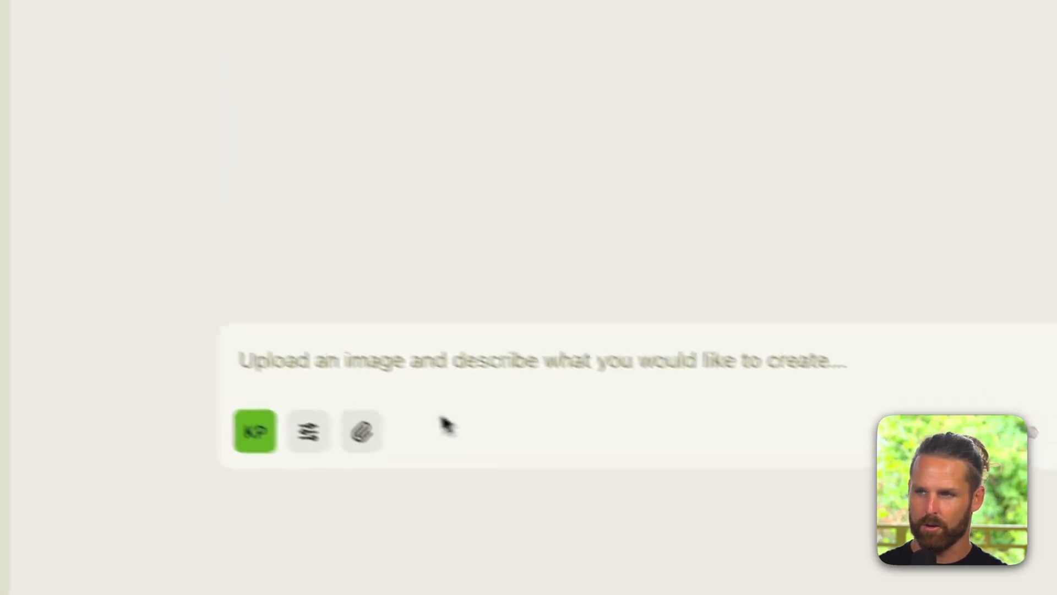
pyautogui.click(254, 432)
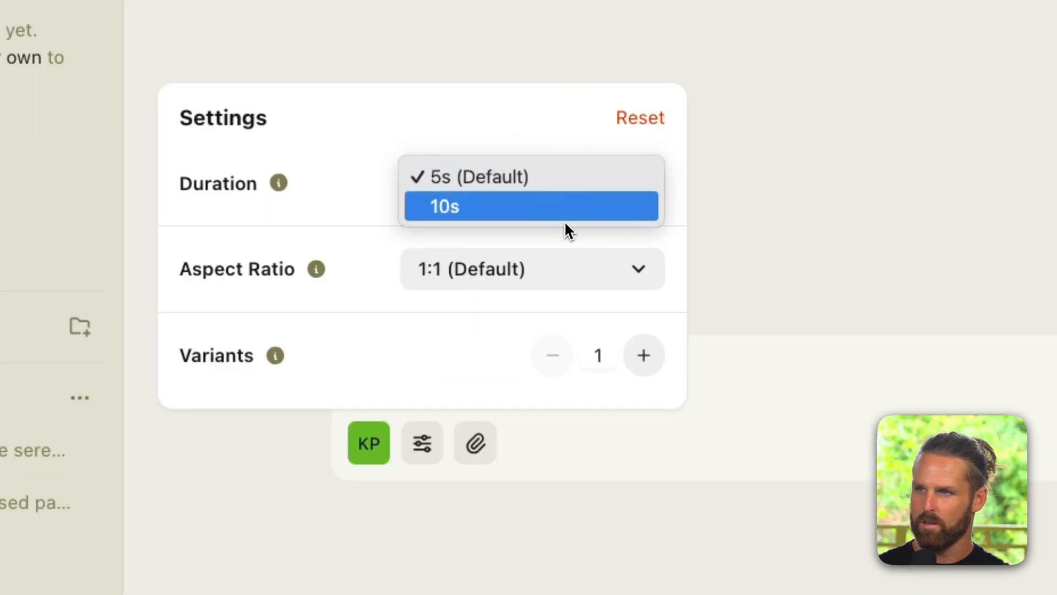
pyautogui.click(531, 269)
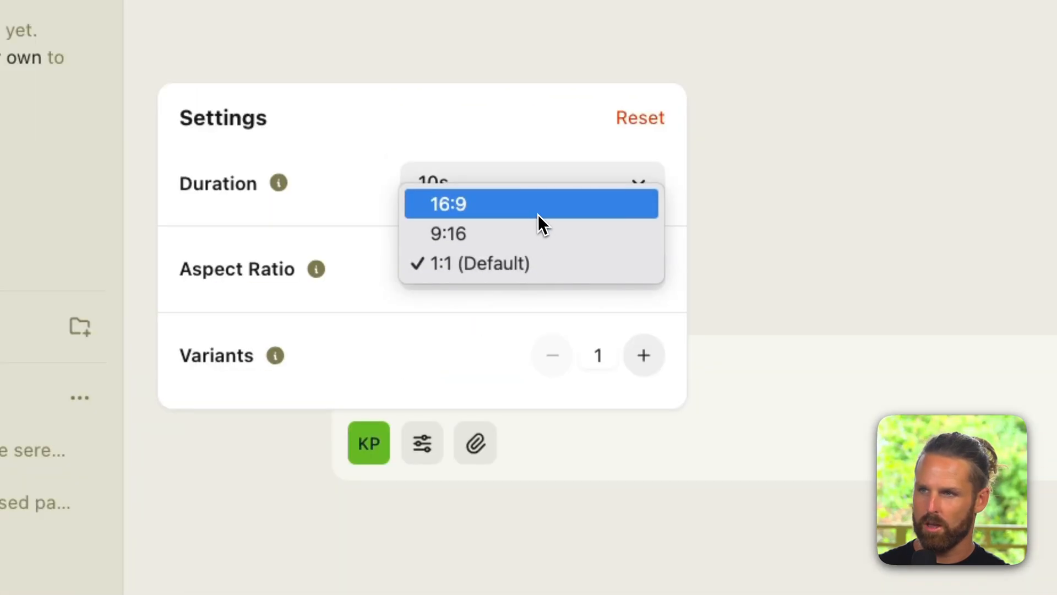
pyautogui.click(447, 203)
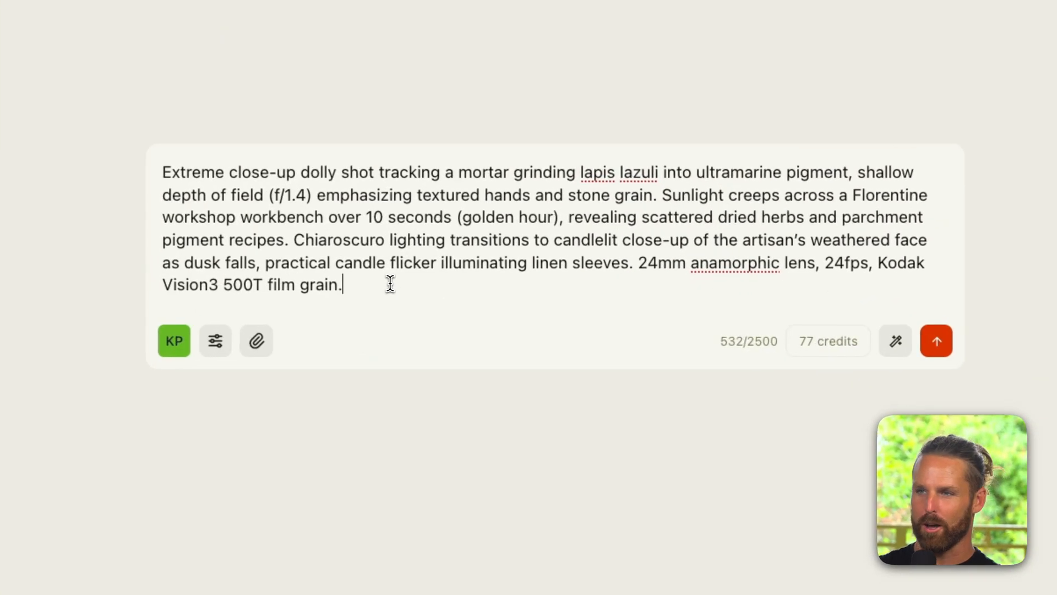
pyautogui.moveTo(173, 340)
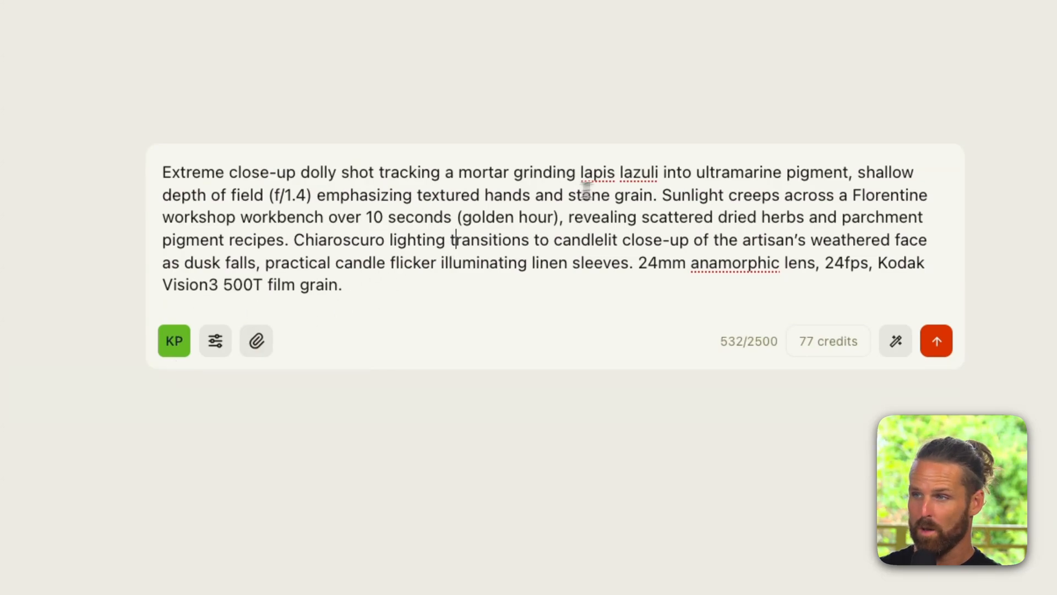
pyautogui.moveTo(283, 209)
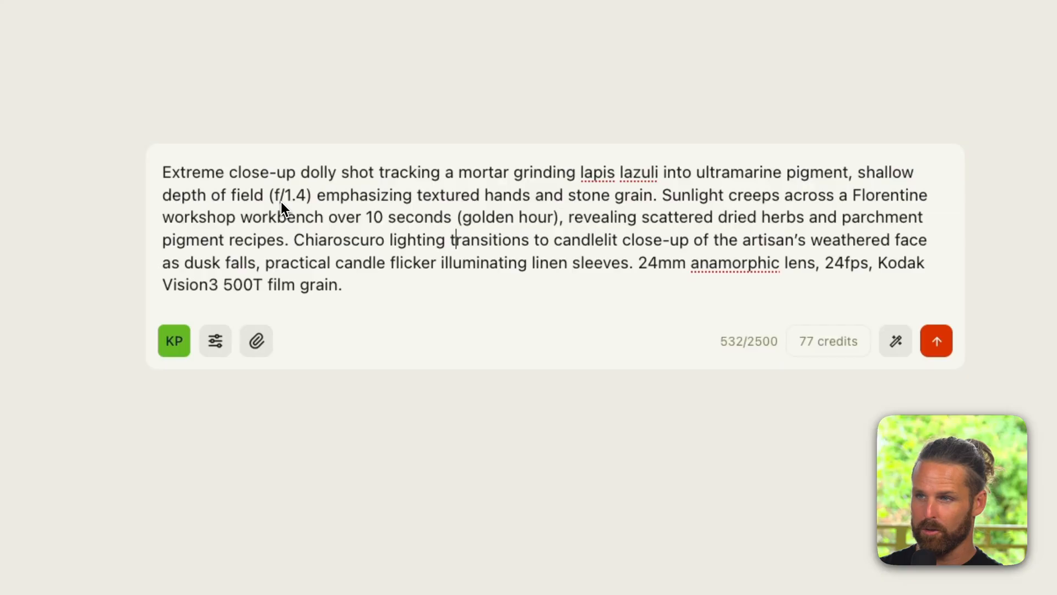
pyautogui.moveTo(244, 195)
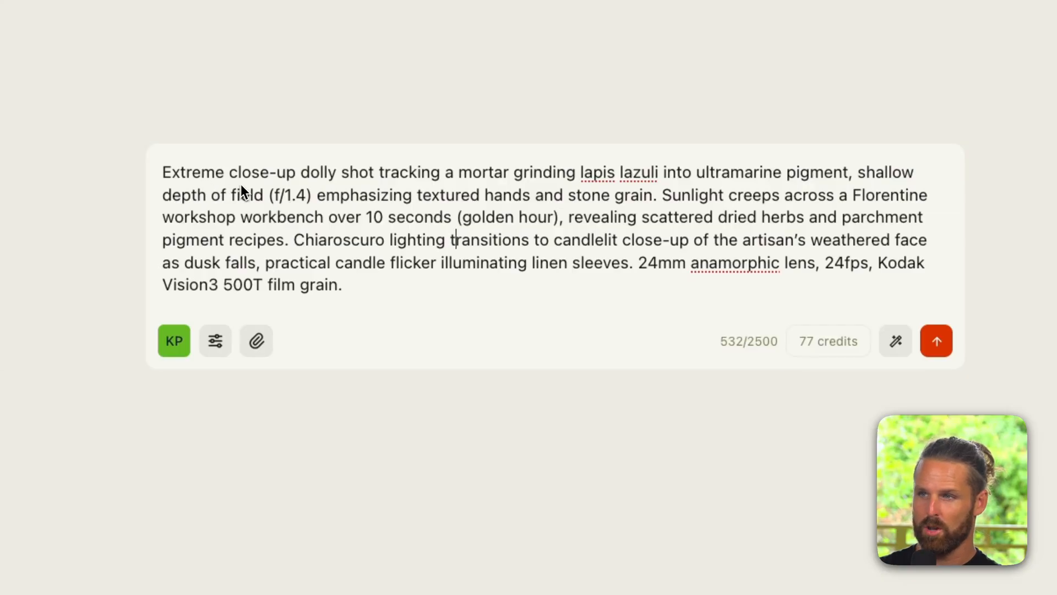
pyautogui.moveTo(487, 195)
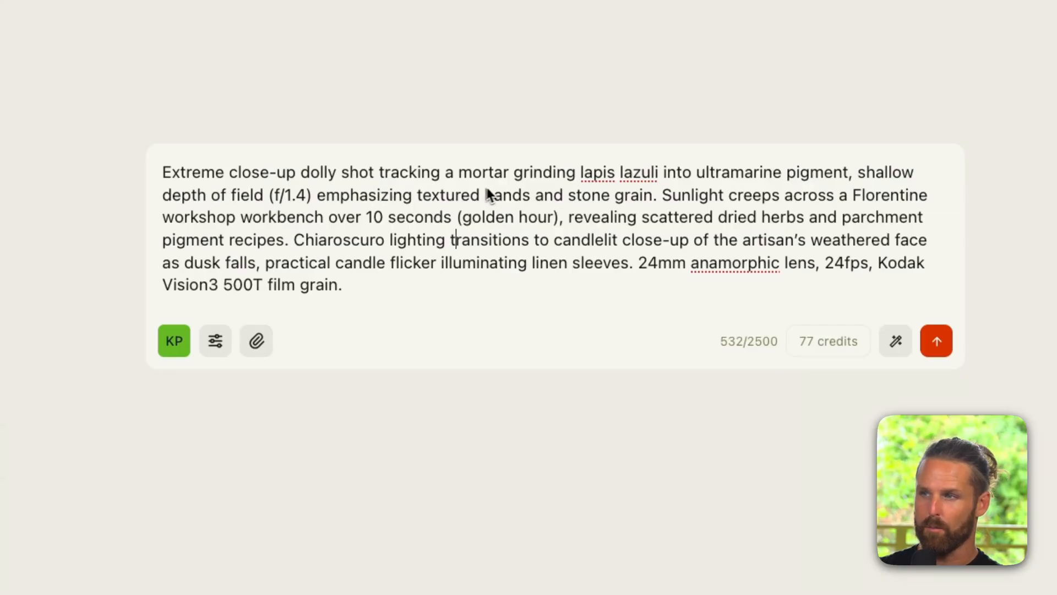
pyautogui.moveTo(741, 194)
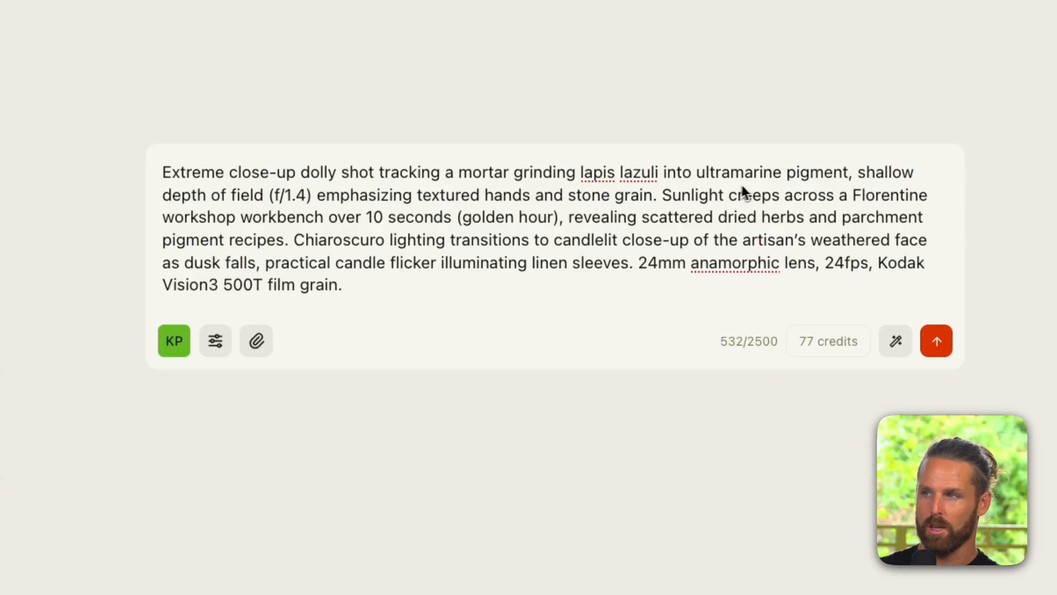
pyautogui.moveTo(823, 192)
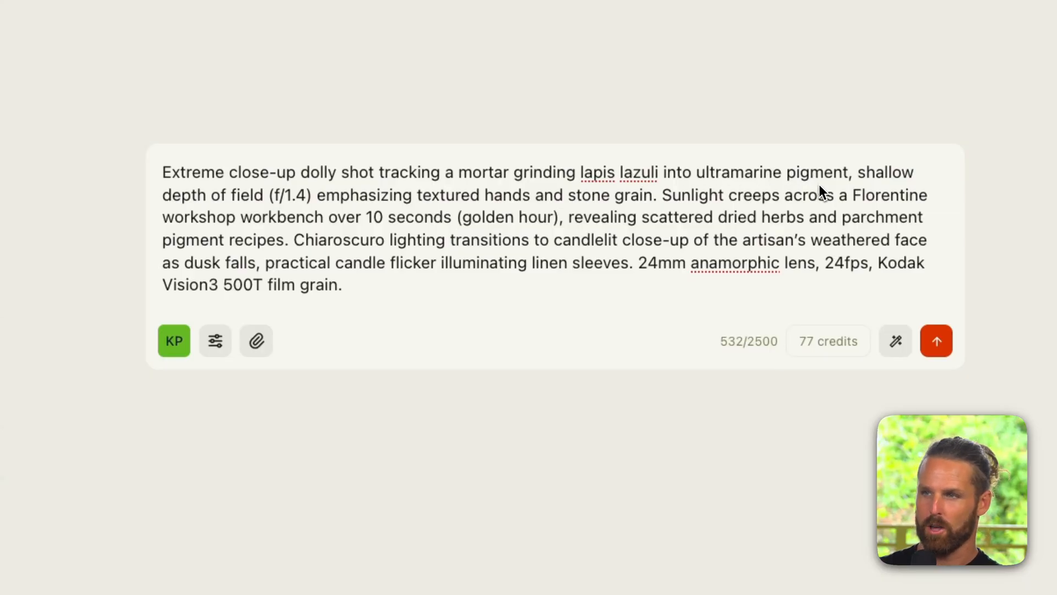
pyautogui.moveTo(538, 216)
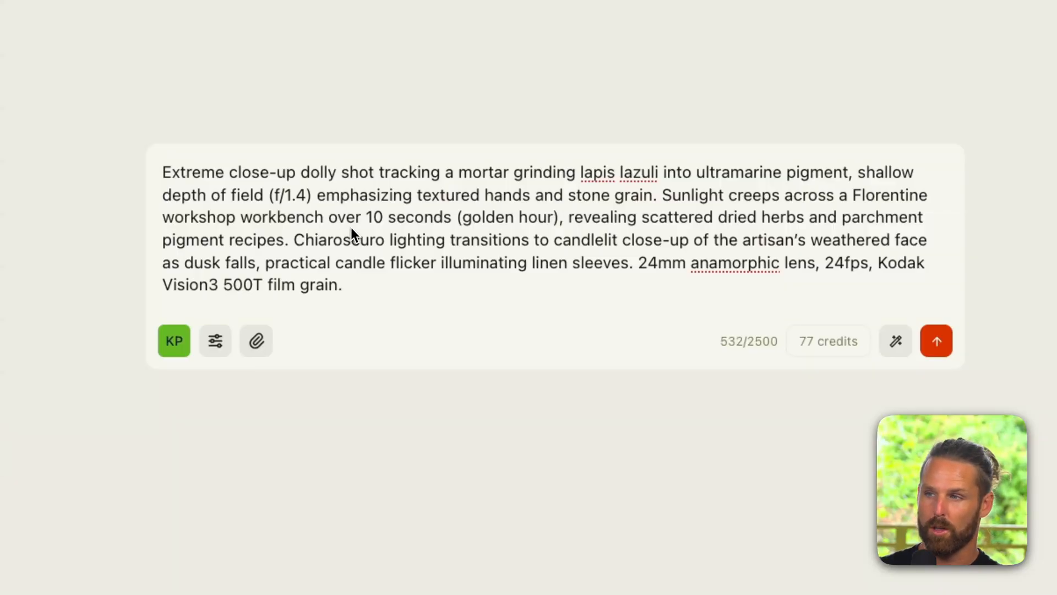
pyautogui.moveTo(556, 239)
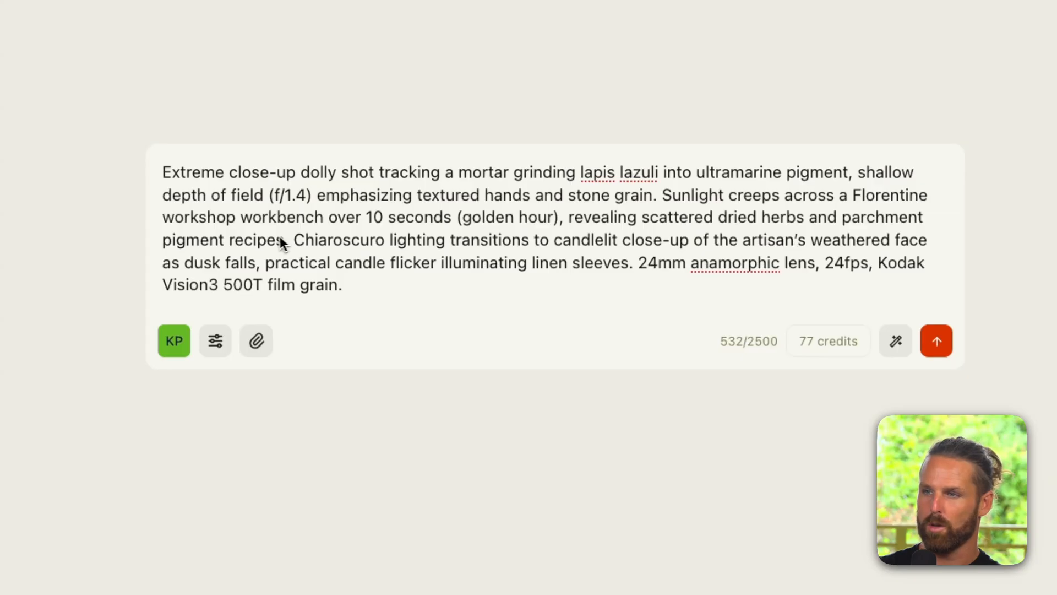
# Adjust the Kling 2.5 Turbo Pro lapis lazuli workshop request, still priced at 77 credits
pyautogui.click(456, 239)
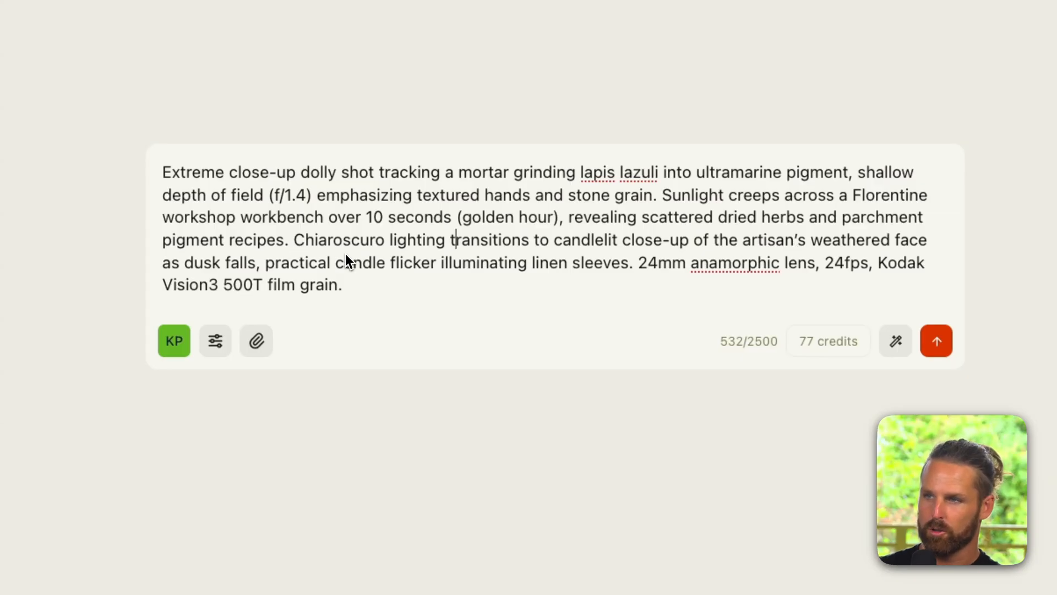
pyautogui.moveTo(573, 266)
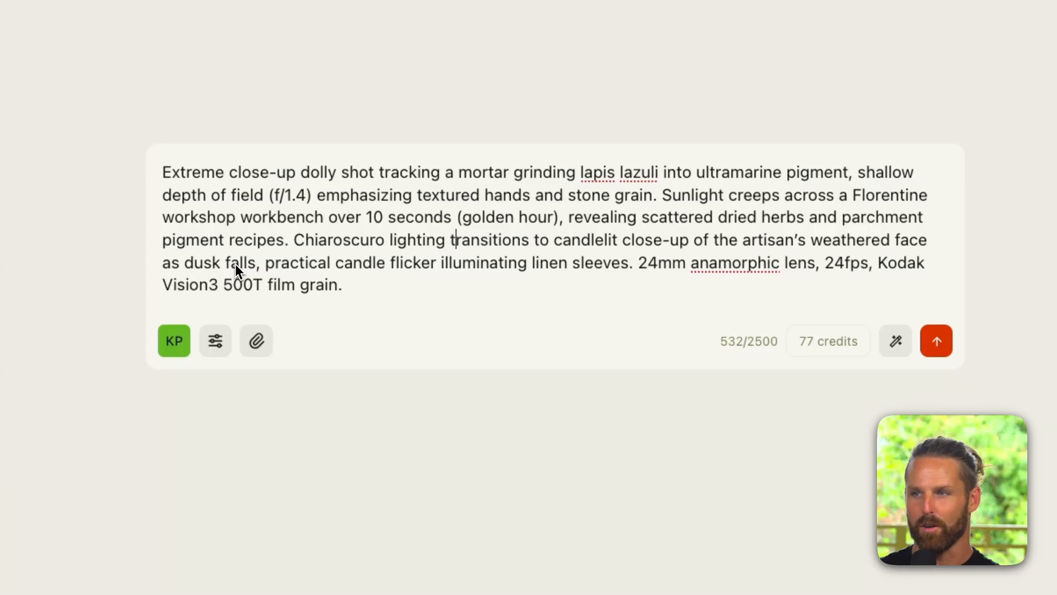
pyautogui.moveTo(575, 286)
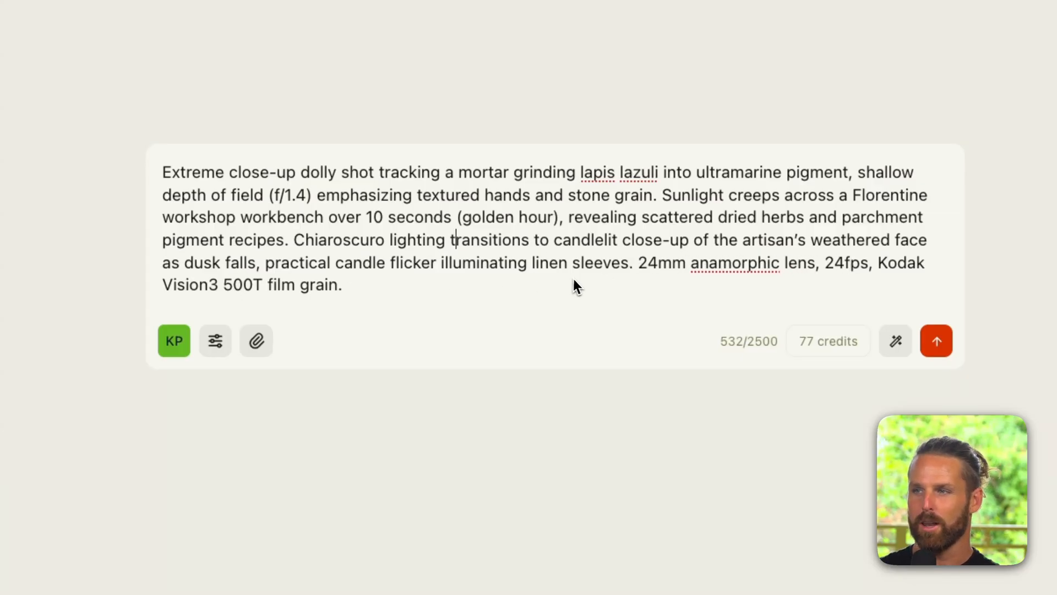
pyautogui.moveTo(728, 282)
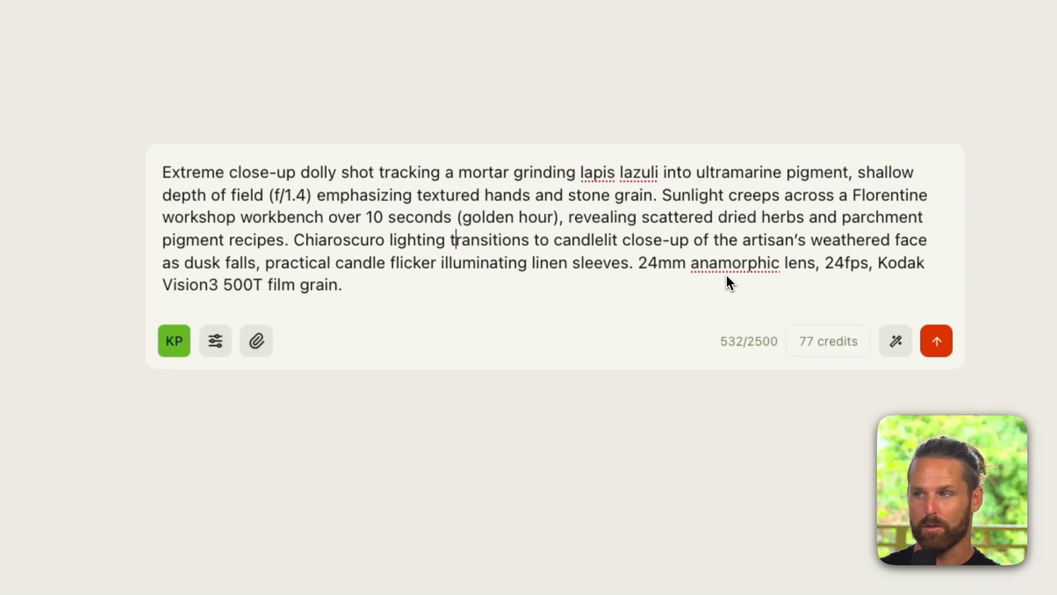
pyautogui.moveTo(576, 282)
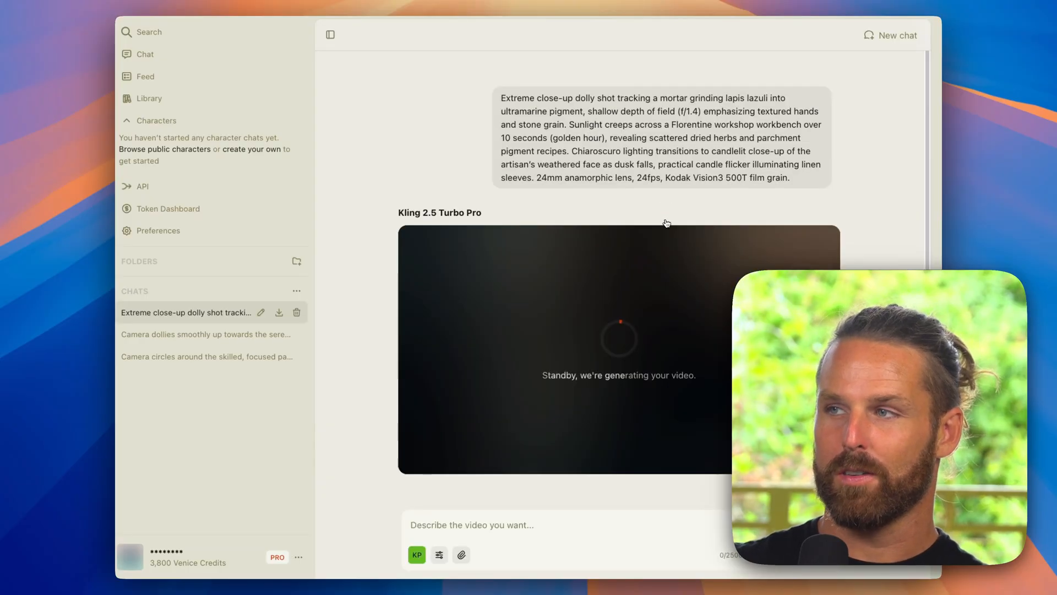
# Switch the workshop prompt to Veo 3.1 Fast, keeping 8s, 16:9 and 720p
pyautogui.click(438, 554)
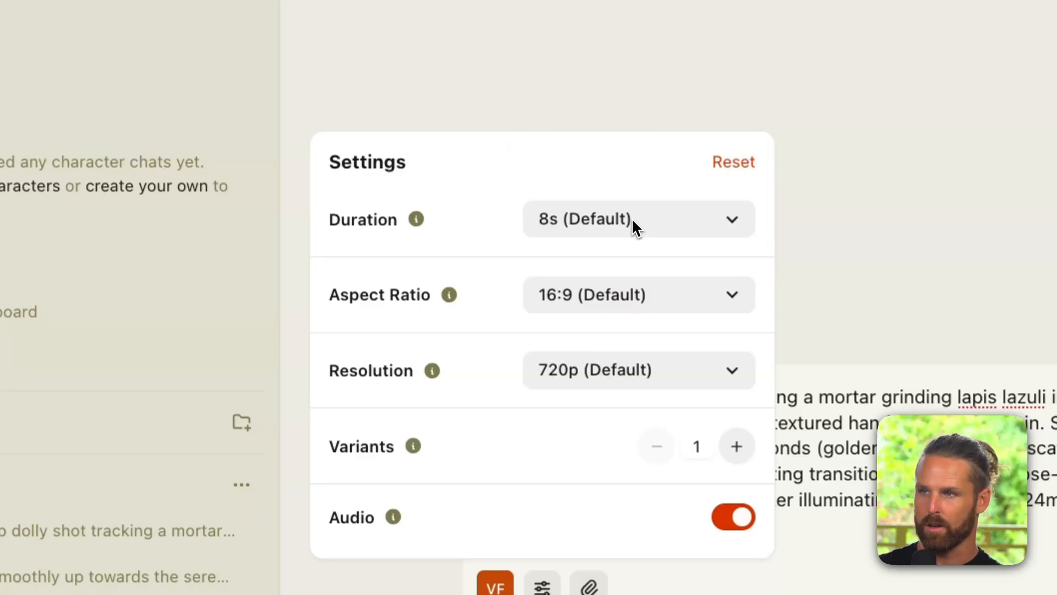
pyautogui.moveTo(651, 370)
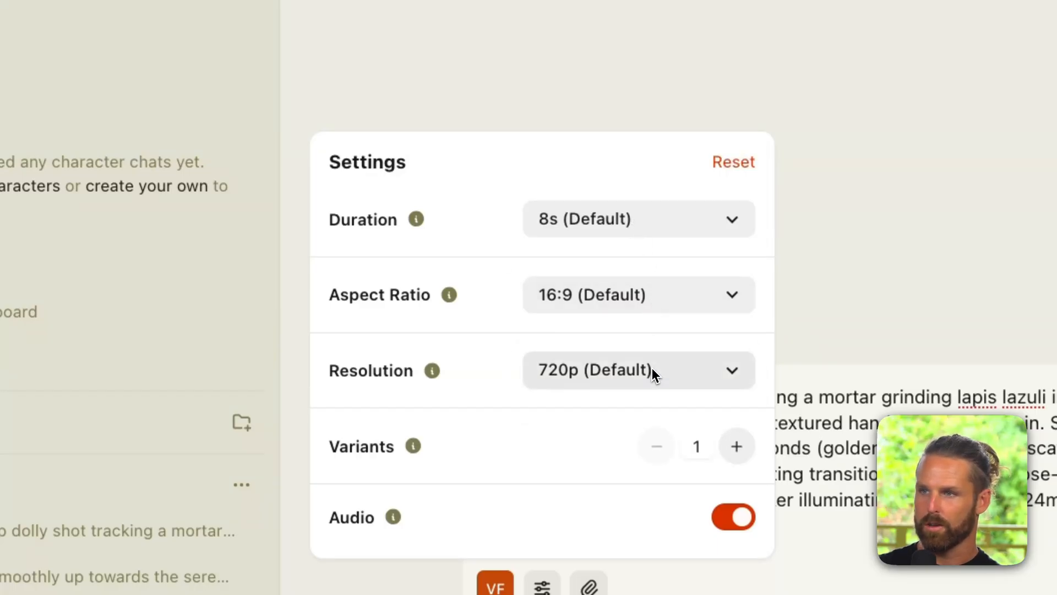
pyautogui.moveTo(638, 461)
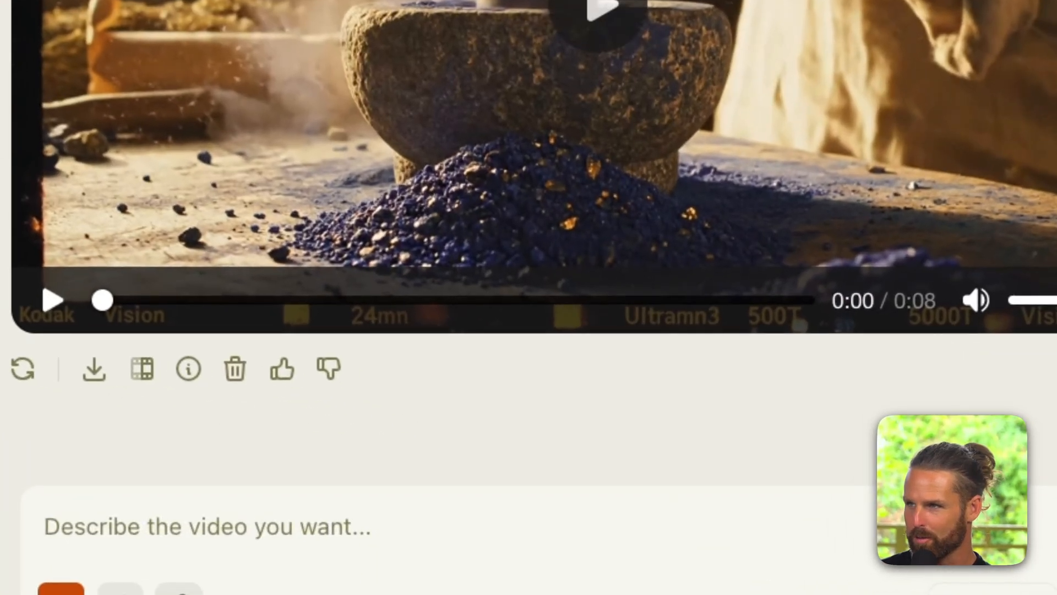
pyautogui.moveTo(596, 42)
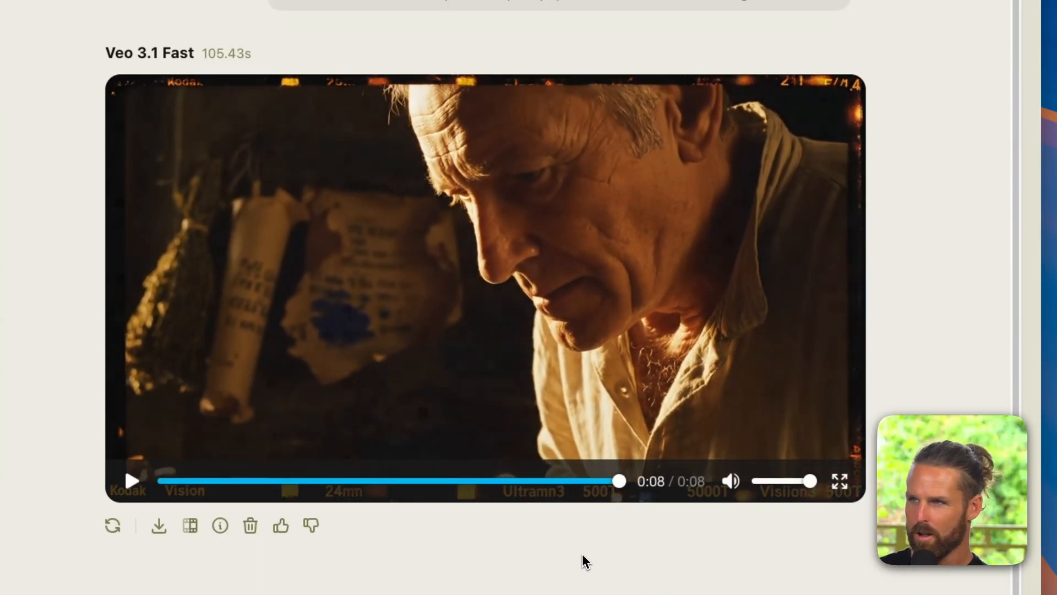
pyautogui.scroll(-3)
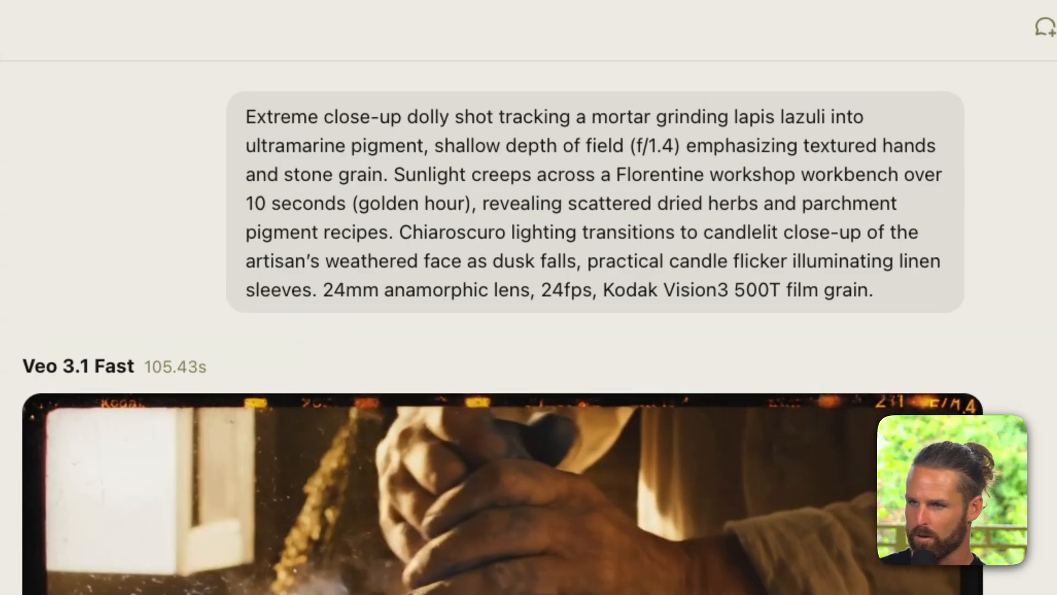
pyautogui.scroll(-3)
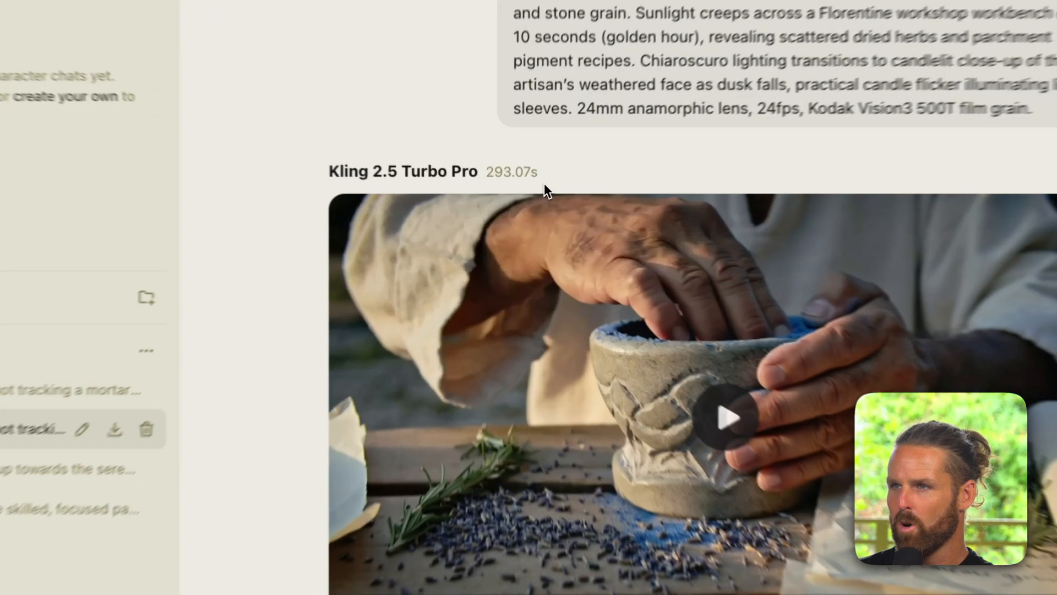
pyautogui.scroll(-3)
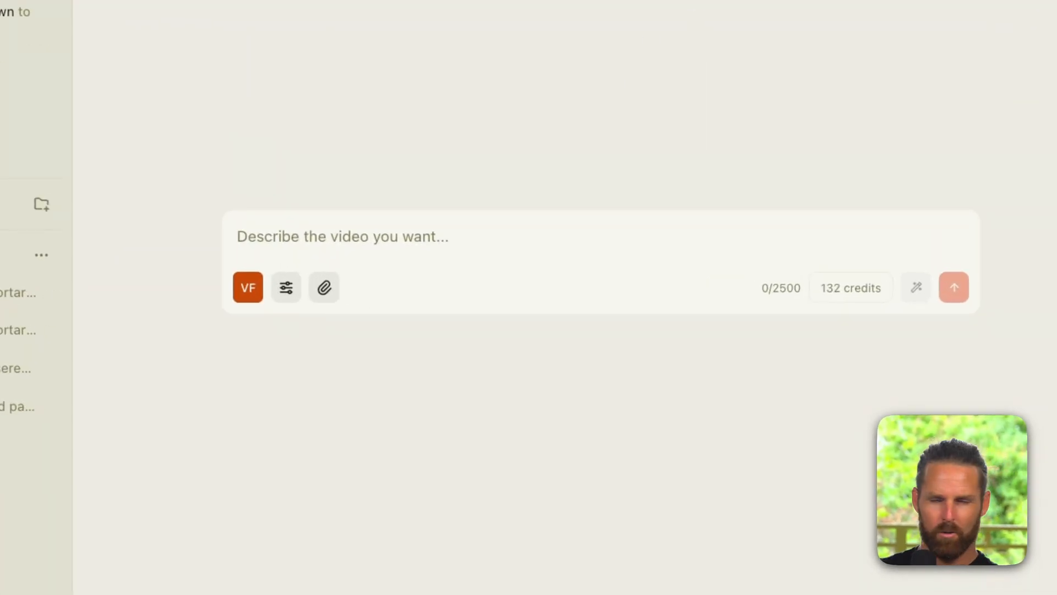
# Browse the video model list to find Sora 2 Pro for the Roman courtyard prompt
pyautogui.click(246, 287)
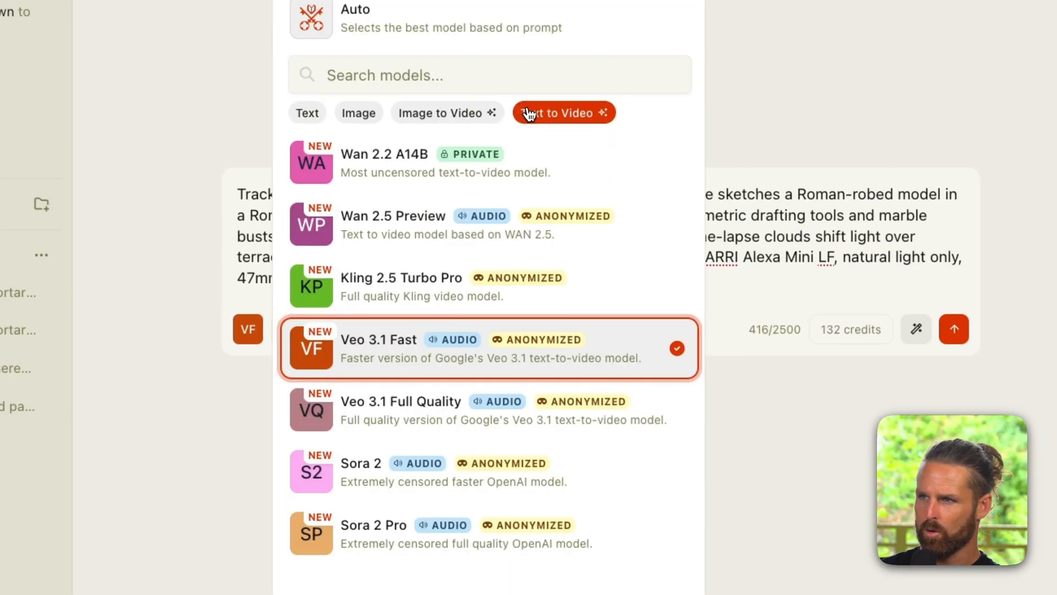
pyautogui.scroll(-3)
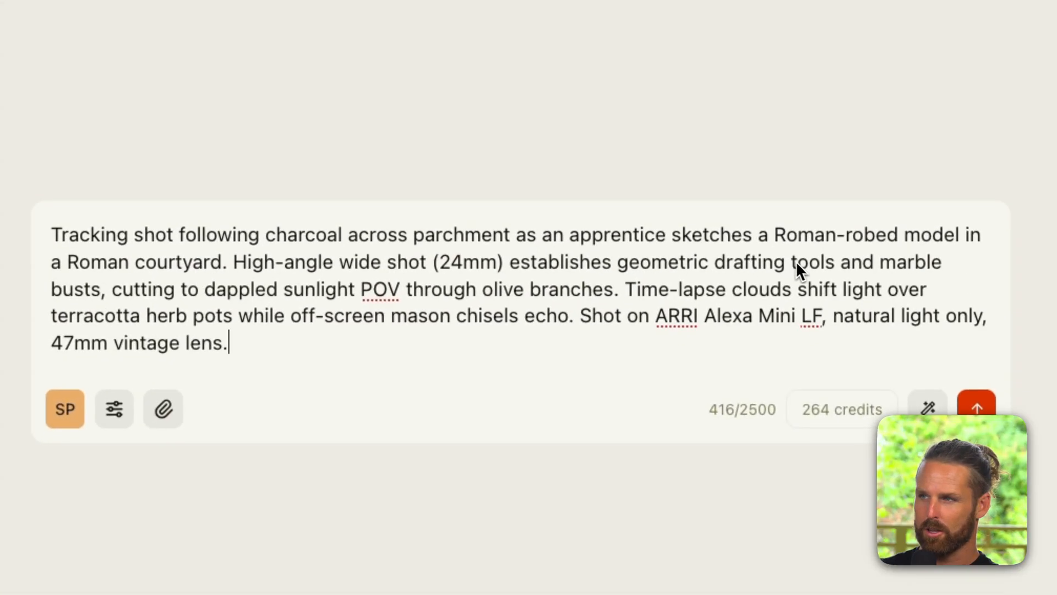
pyautogui.moveTo(942, 268)
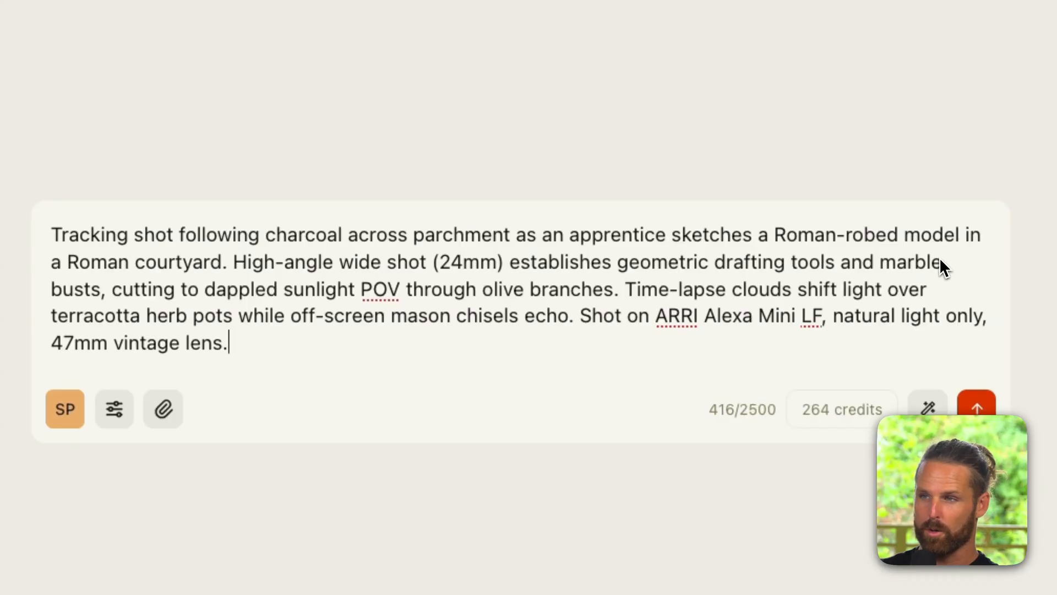
pyautogui.moveTo(467, 278)
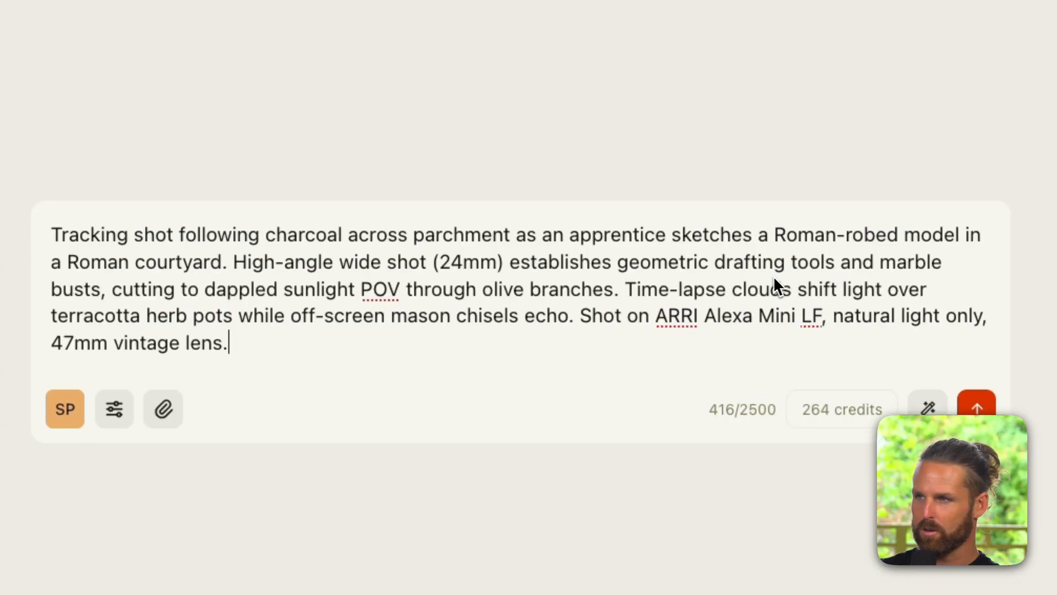
pyautogui.moveTo(395, 429)
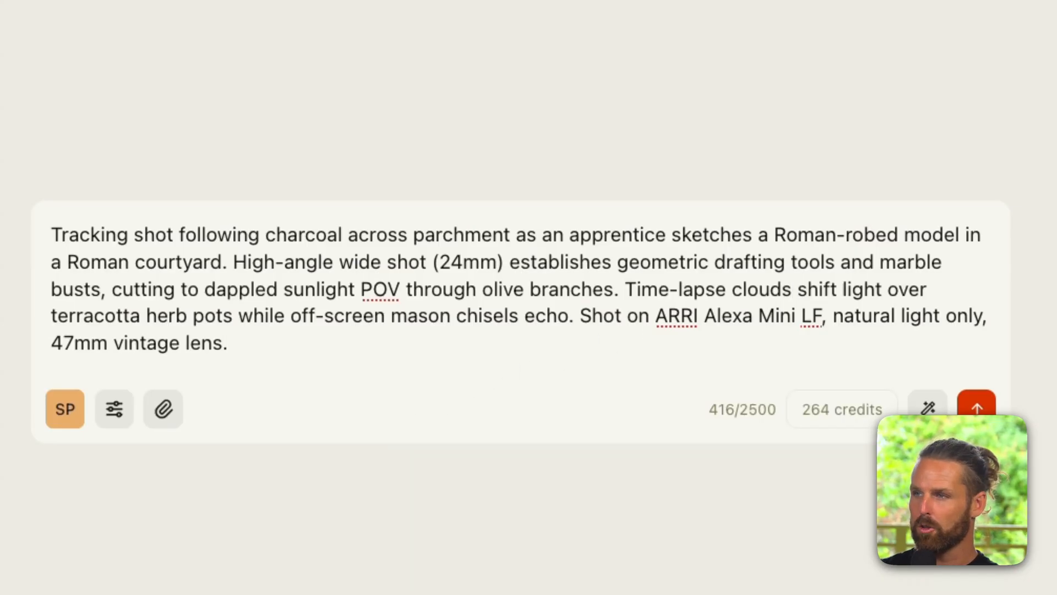
pyautogui.moveTo(398, 428)
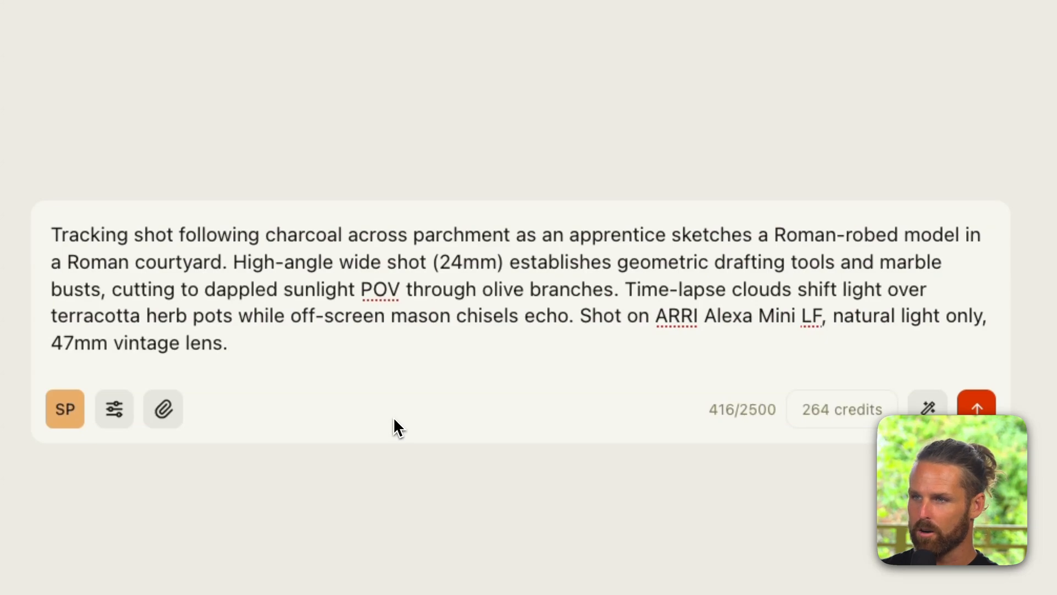
pyautogui.moveTo(451, 361)
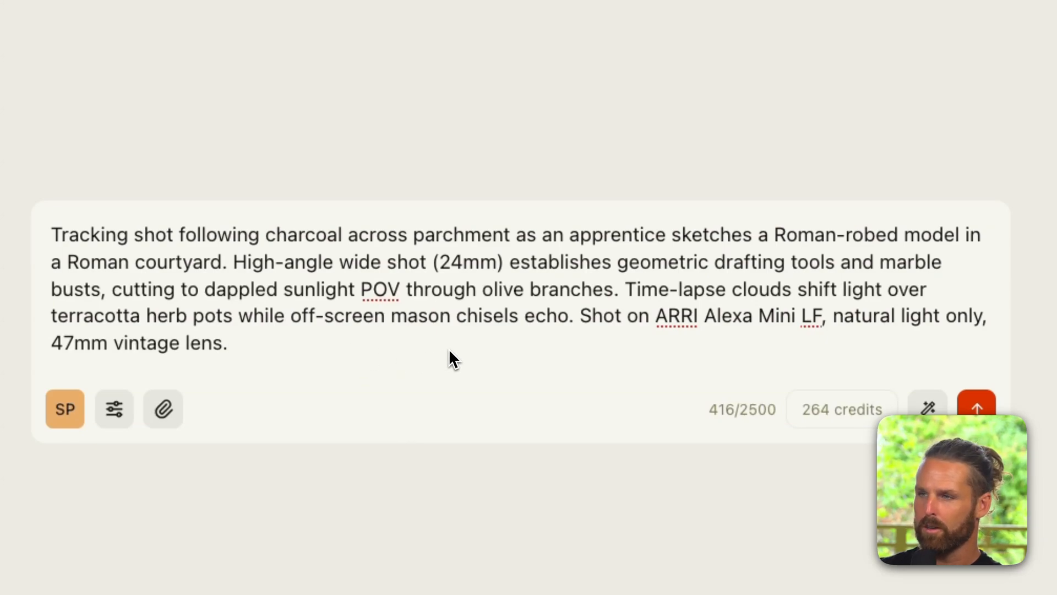
pyautogui.moveTo(681, 351)
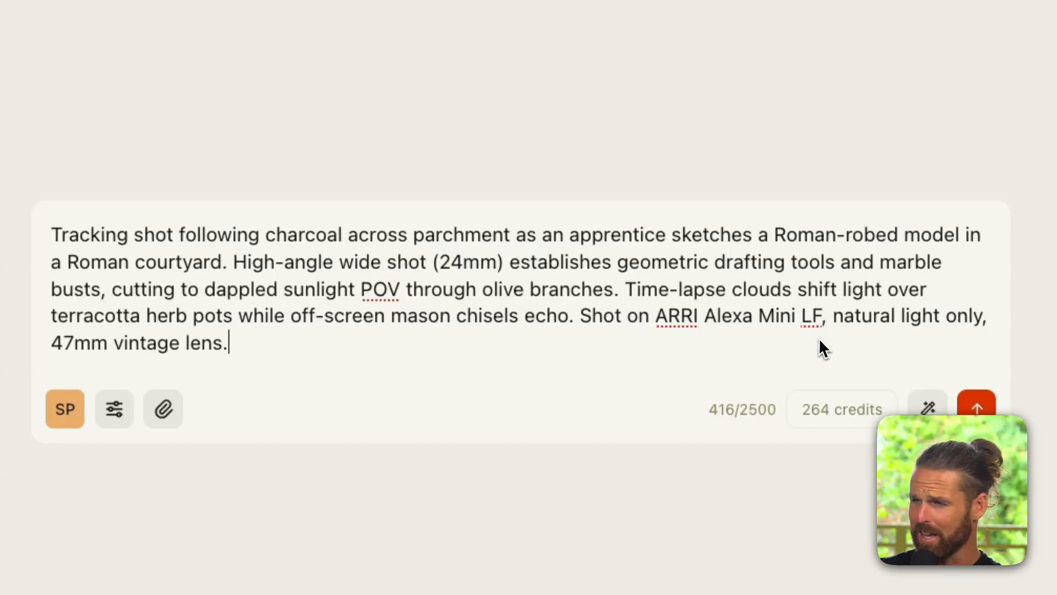
pyautogui.moveTo(391, 345)
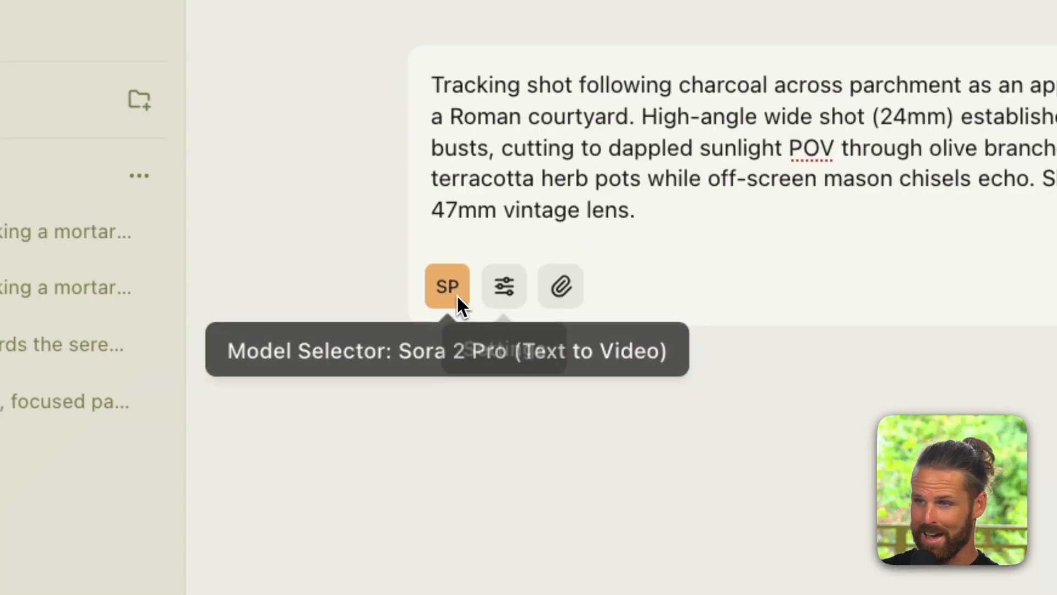
# Review Sora 2 Pro settings, trying 1080p resolution and checking duration and aspect ratio choices
pyautogui.click(504, 287)
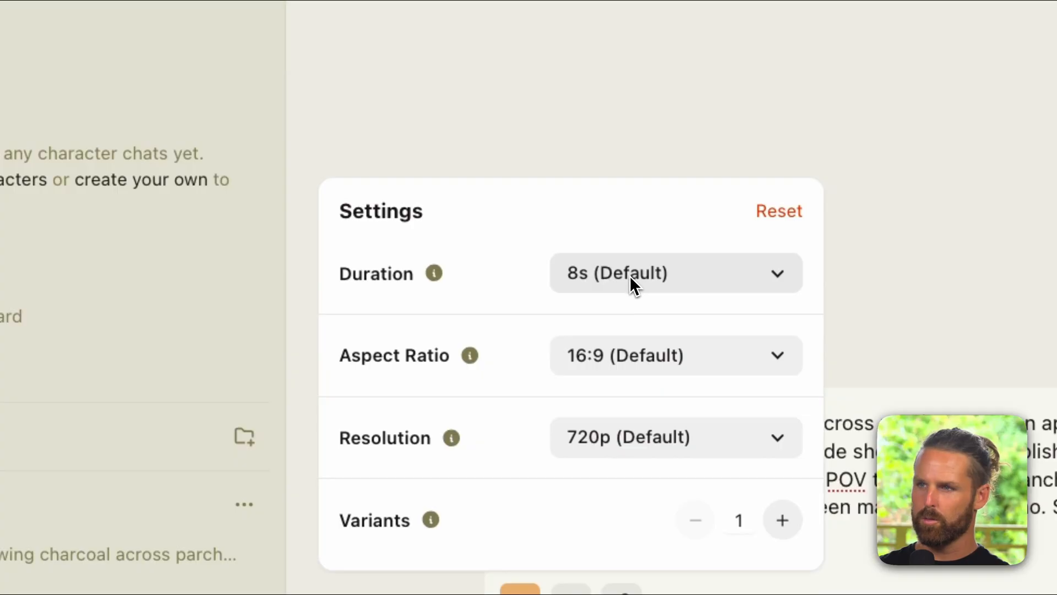
pyautogui.click(674, 273)
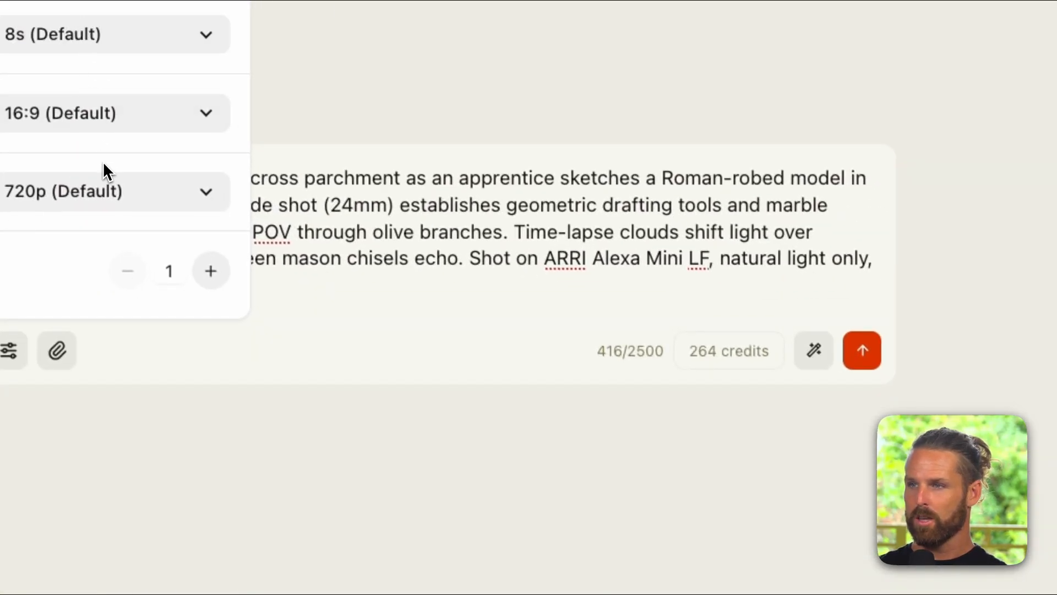
pyautogui.click(115, 191)
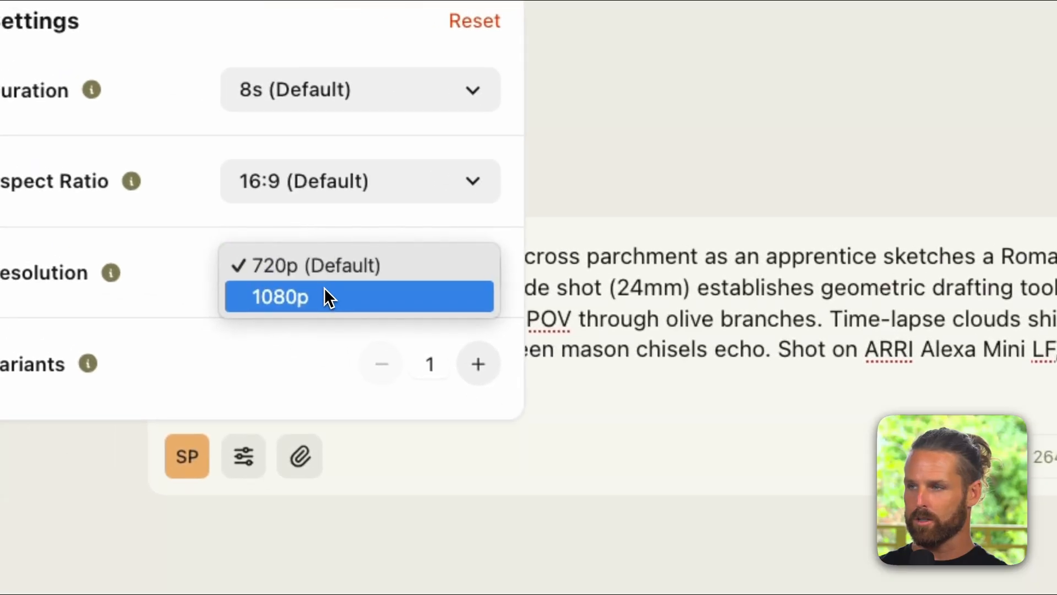
pyautogui.click(279, 296)
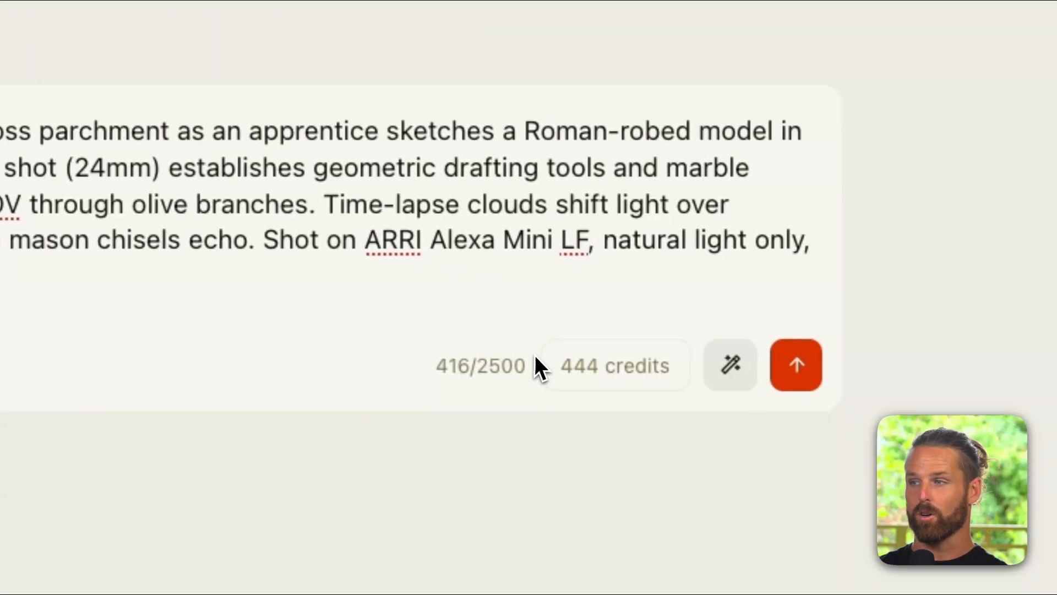
pyautogui.click(730, 365)
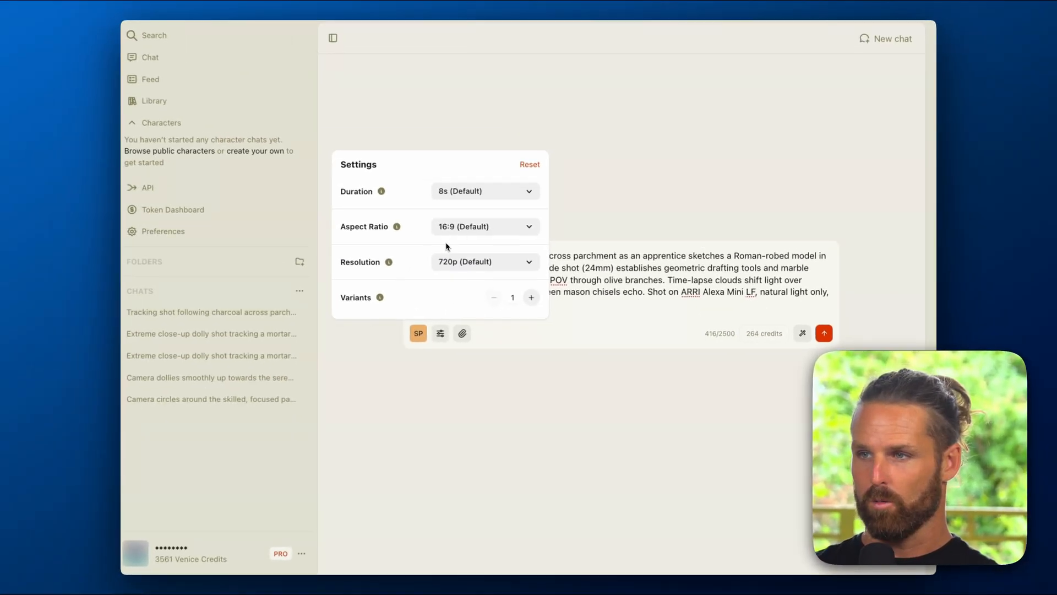
pyautogui.click(484, 226)
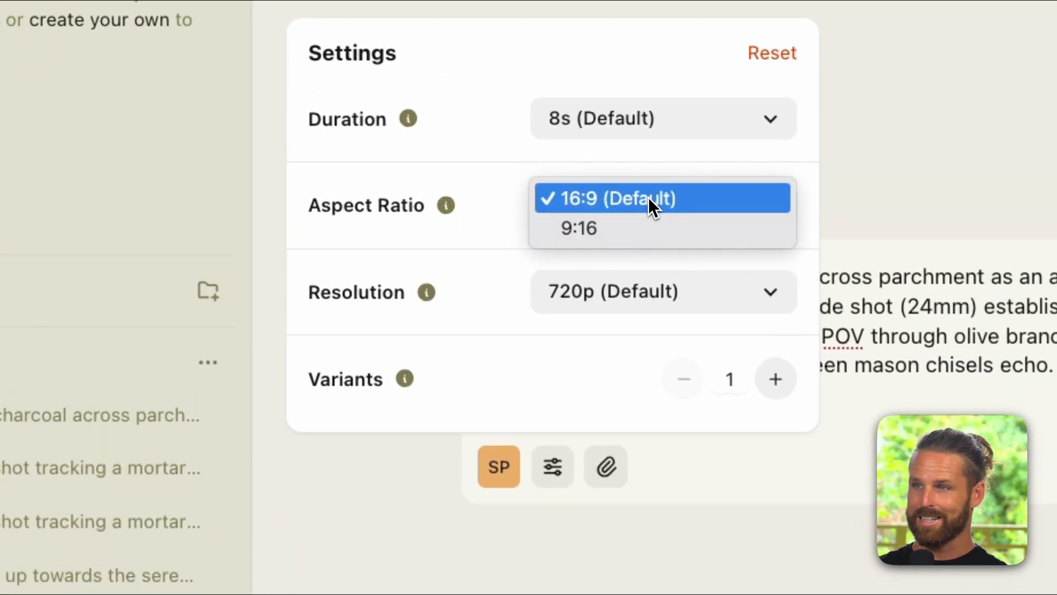
pyautogui.moveTo(502, 196)
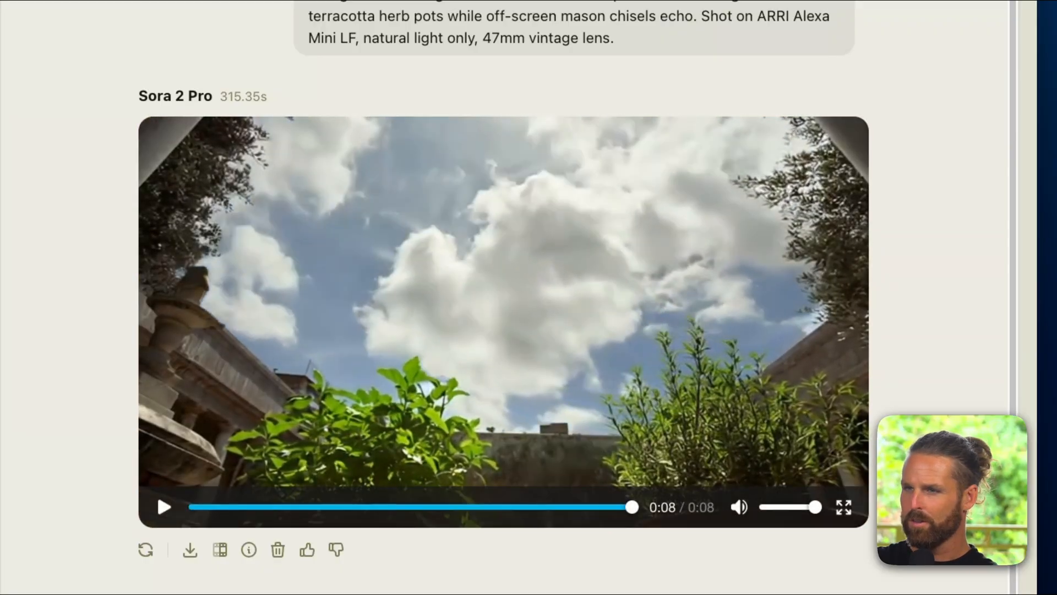
# Open the 'Tracking shot following charcoal…' chat with the portrait Sora 2 Pro video
pyautogui.click(164, 506)
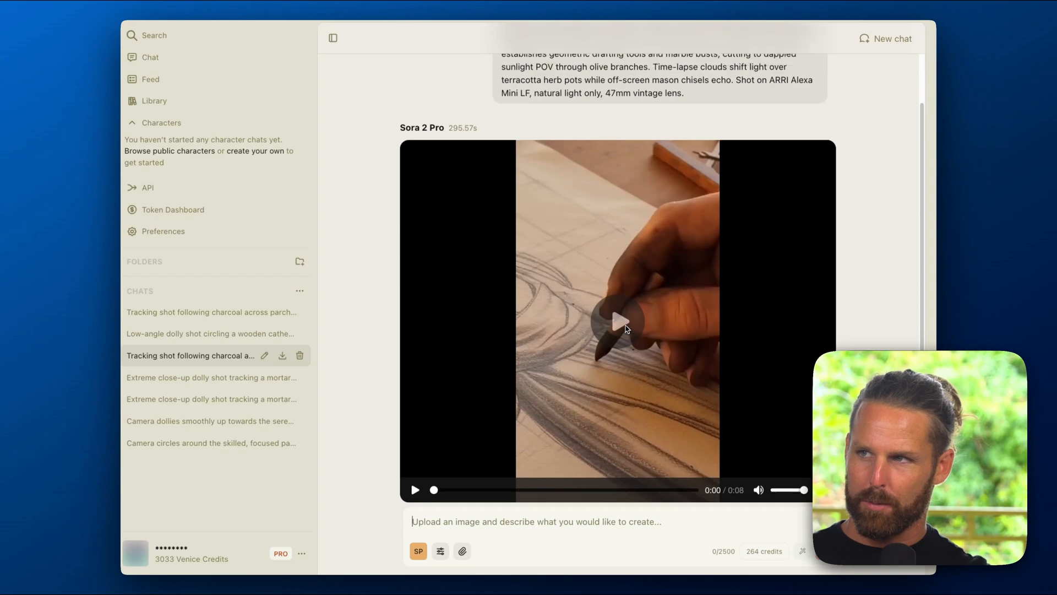
# Continue from the sketch video's last frame and filter the model list to image-to-video
pyautogui.scroll(-3)
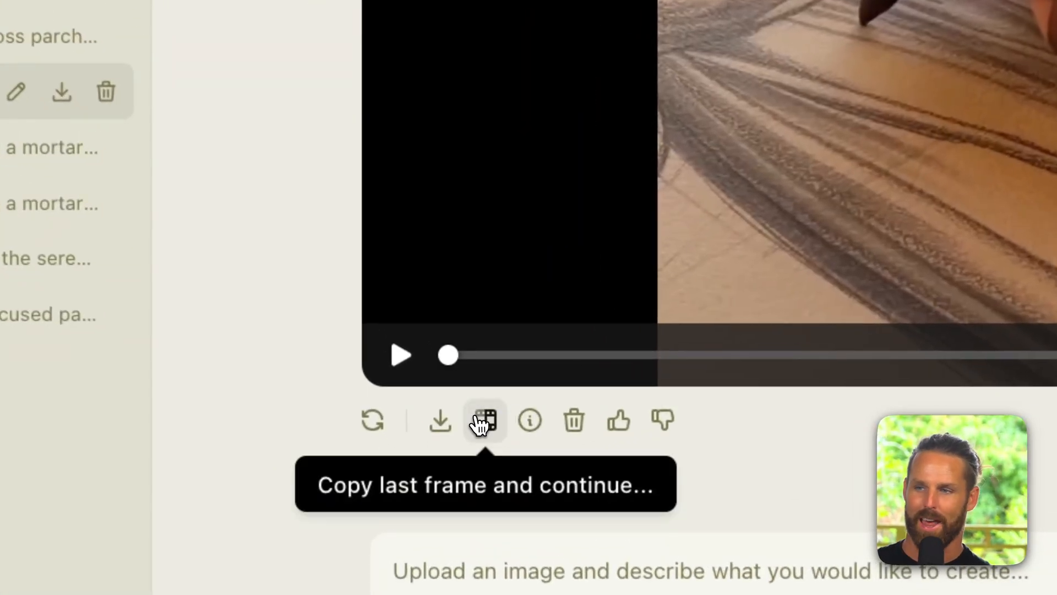
pyautogui.click(485, 420)
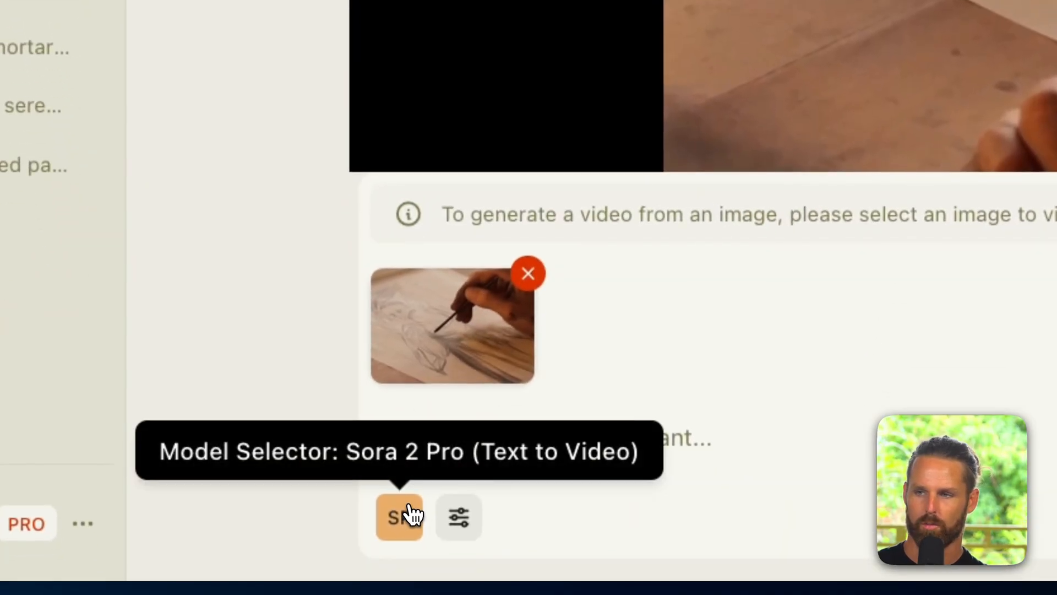
pyautogui.click(398, 517)
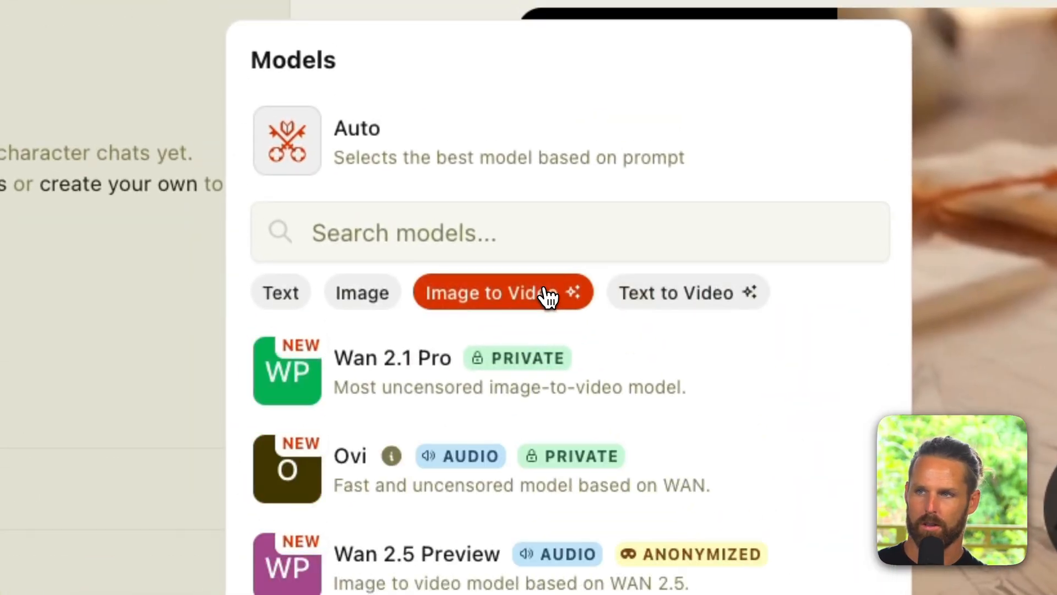
pyautogui.click(502, 292)
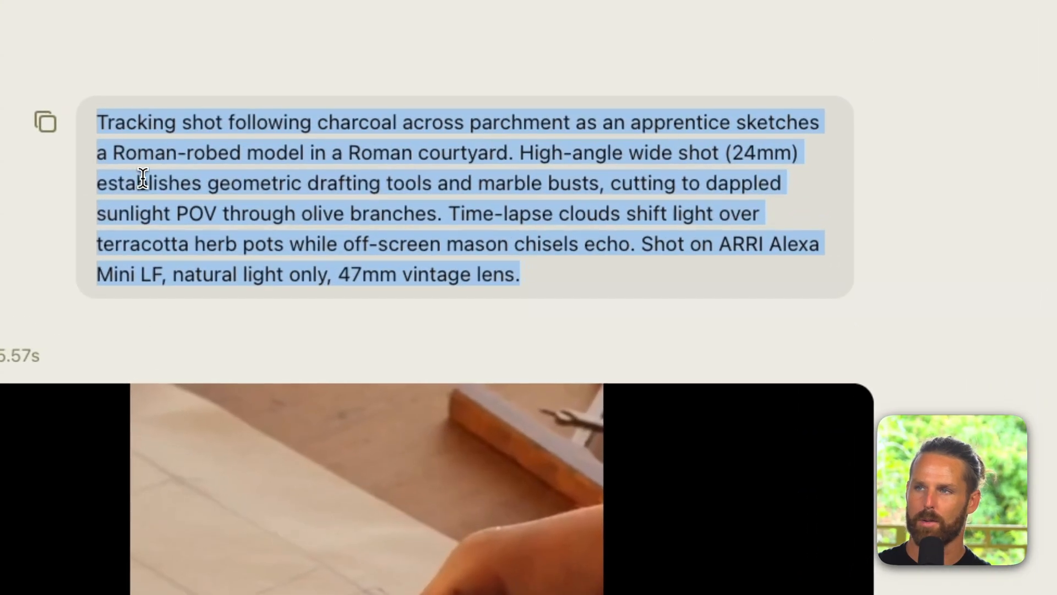
# Scroll the sketch video chat with the last frame still attached
pyautogui.scroll(-3)
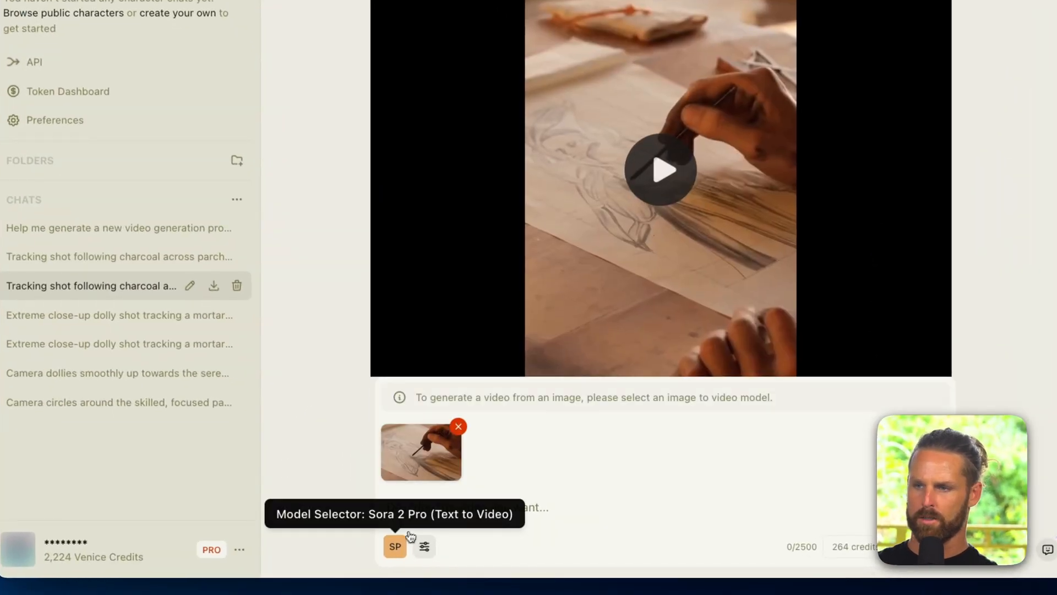
# Paste and send the quill-and-indigo-robed-master continuation prompt for a new Sora 2 Pro video
pyautogui.click(394, 546)
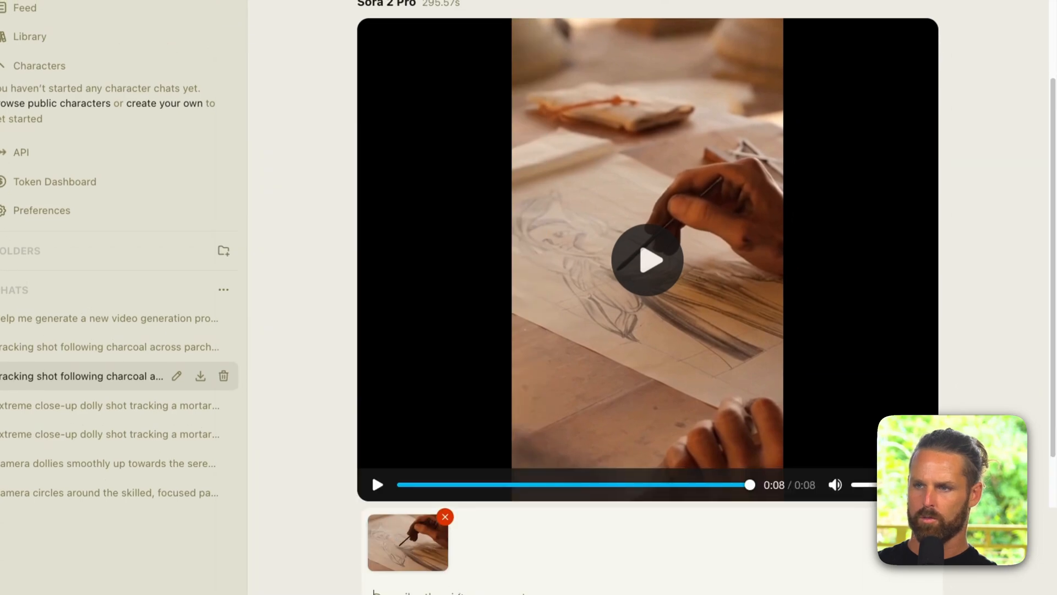
pyautogui.scroll(-3)
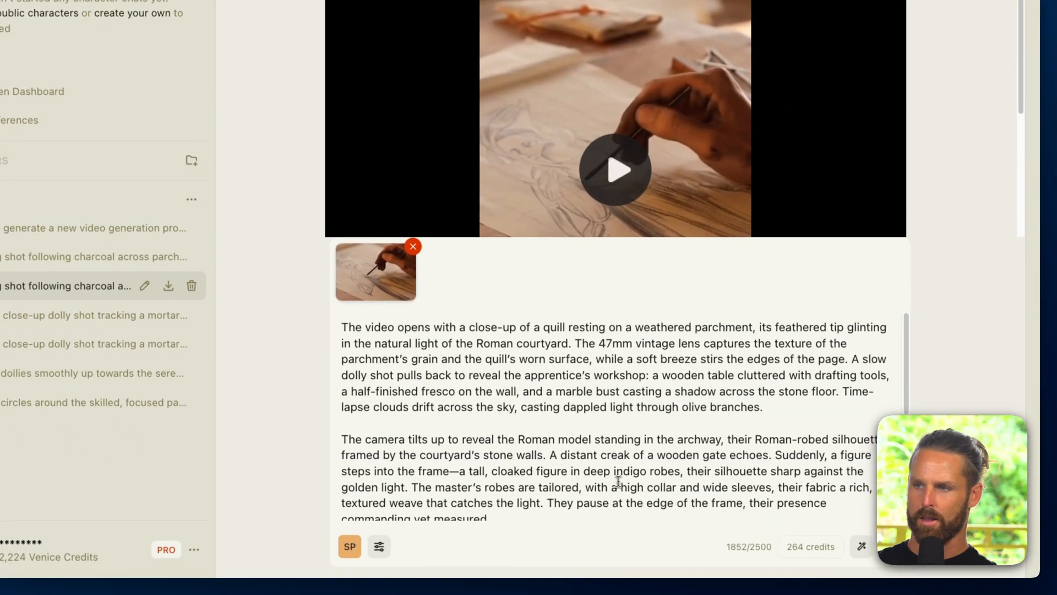
pyautogui.click(378, 546)
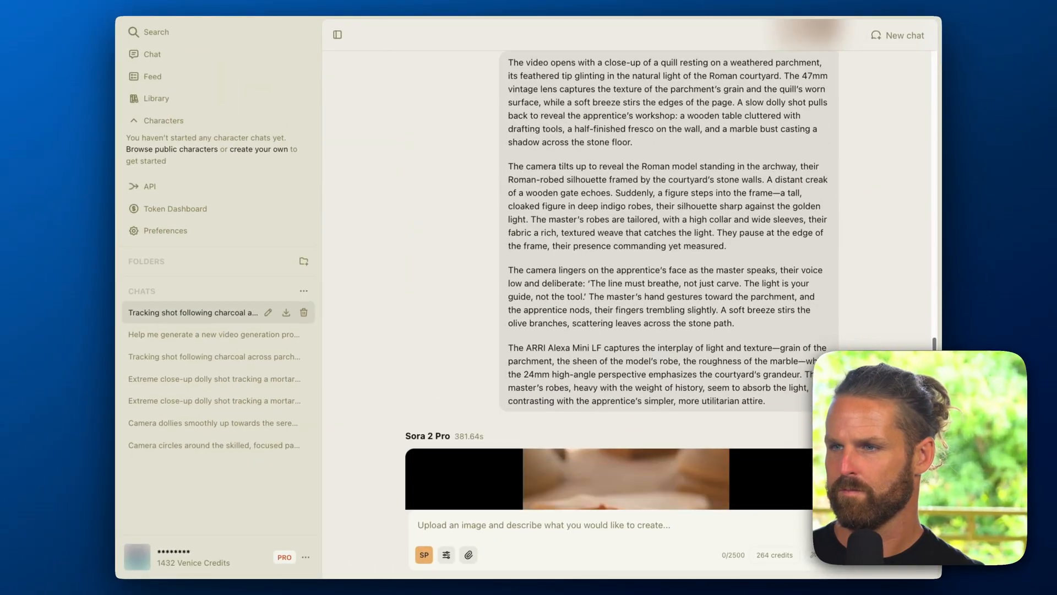
pyautogui.click(607, 478)
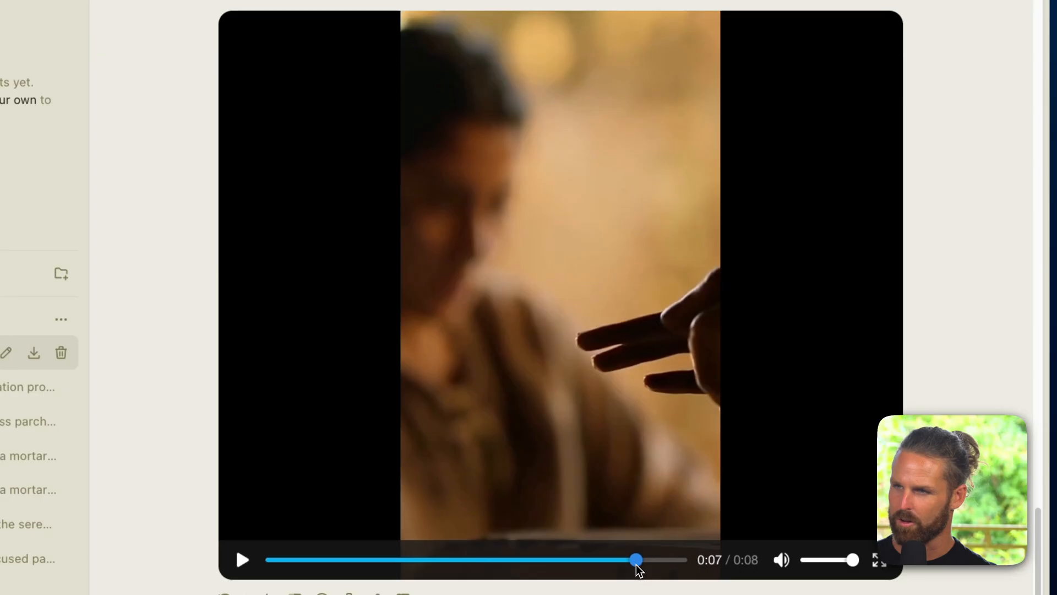
pyautogui.moveTo(635, 559); pyautogui.dragTo(647, 559)
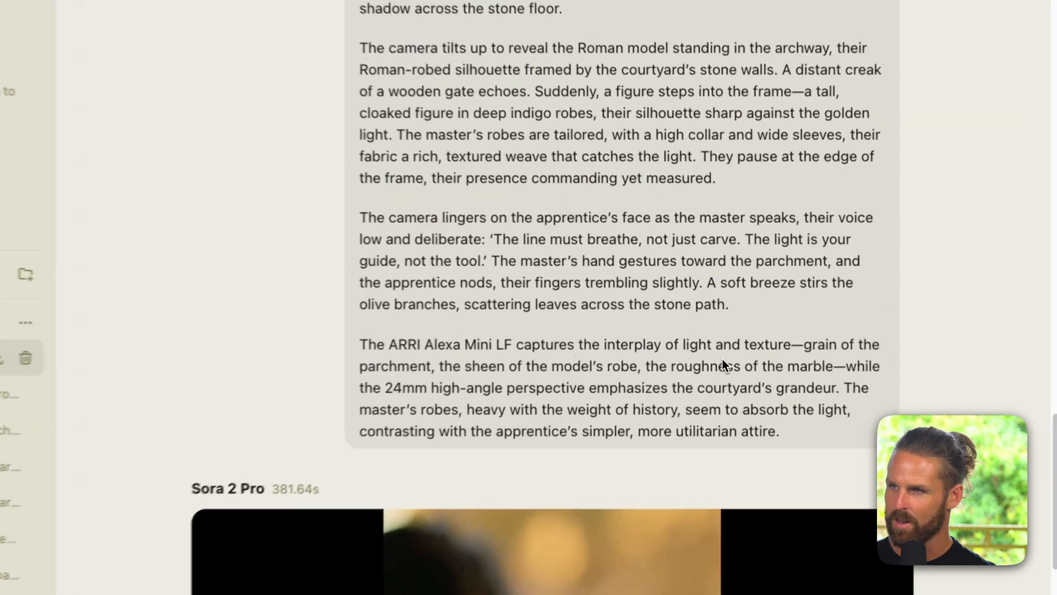
pyautogui.scroll(-3)
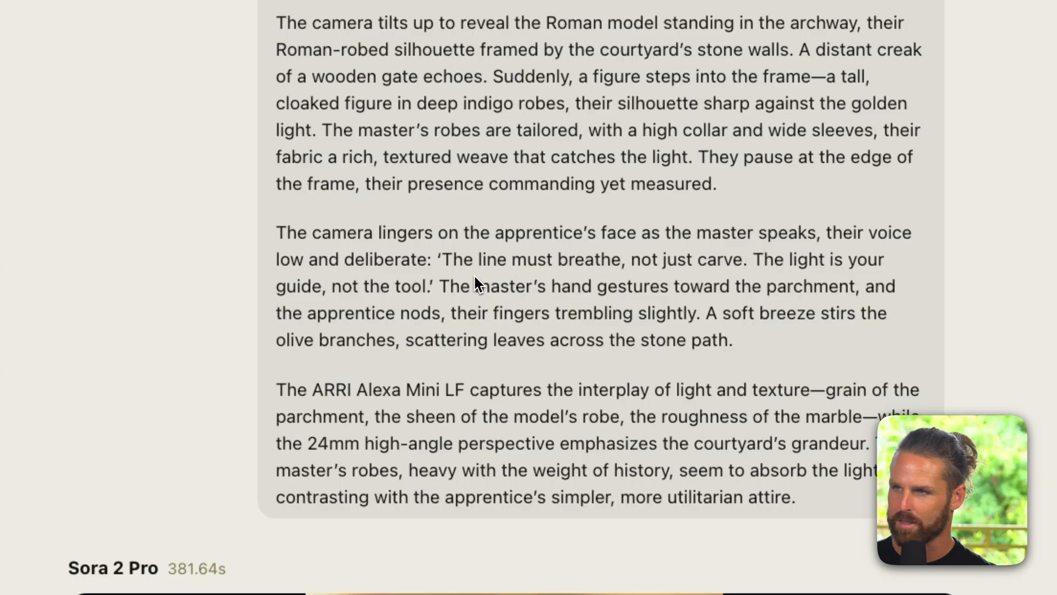
pyautogui.moveTo(661, 284)
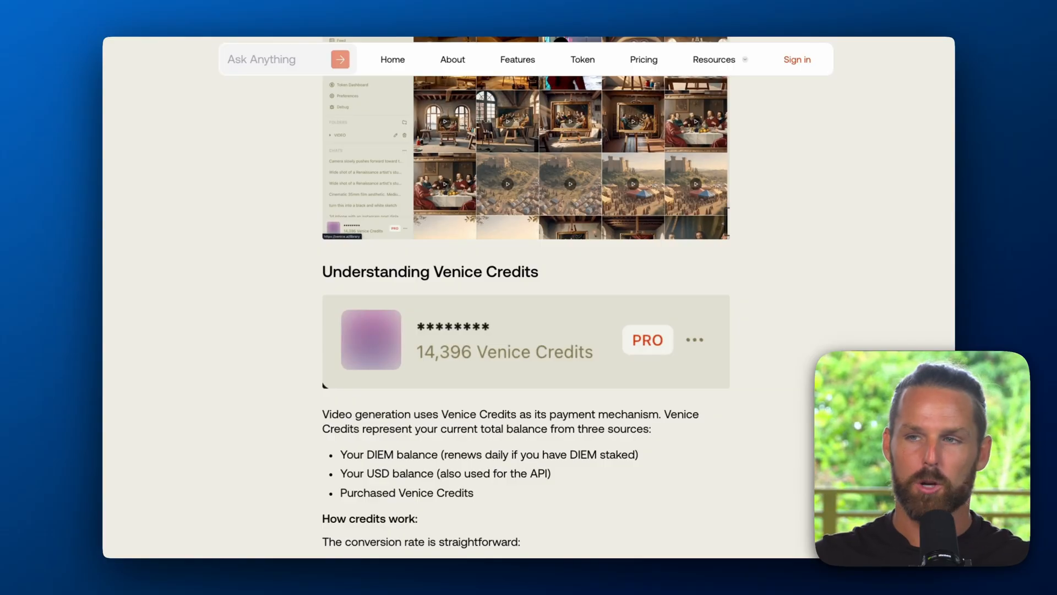
pyautogui.moveTo(753, 400)
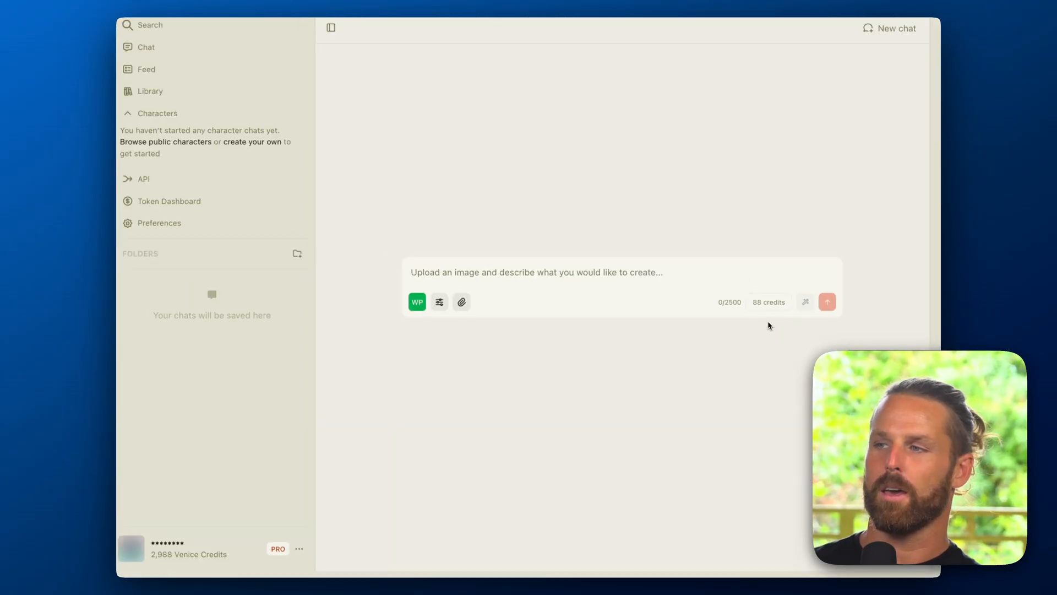
# Select Veo 3.1 Fast as the text-to-video model for the empty chat
pyautogui.click(330, 27)
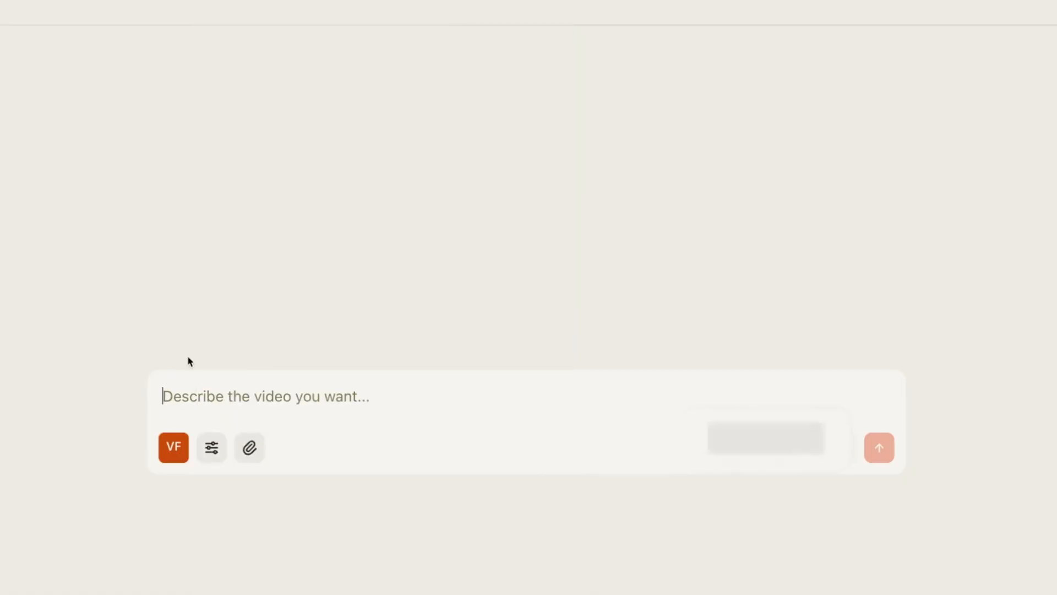
pyautogui.click(173, 447)
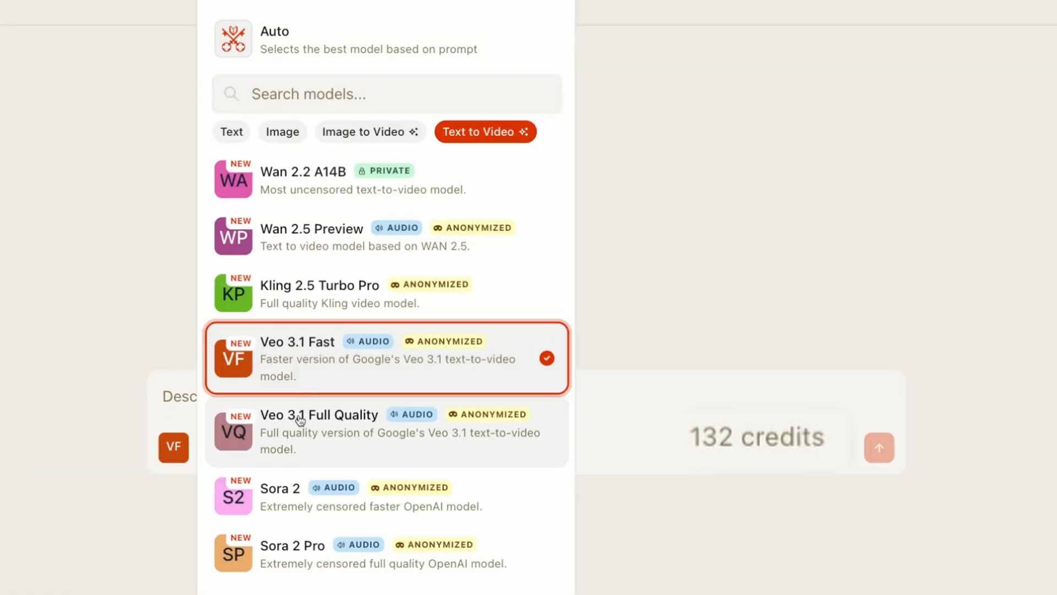